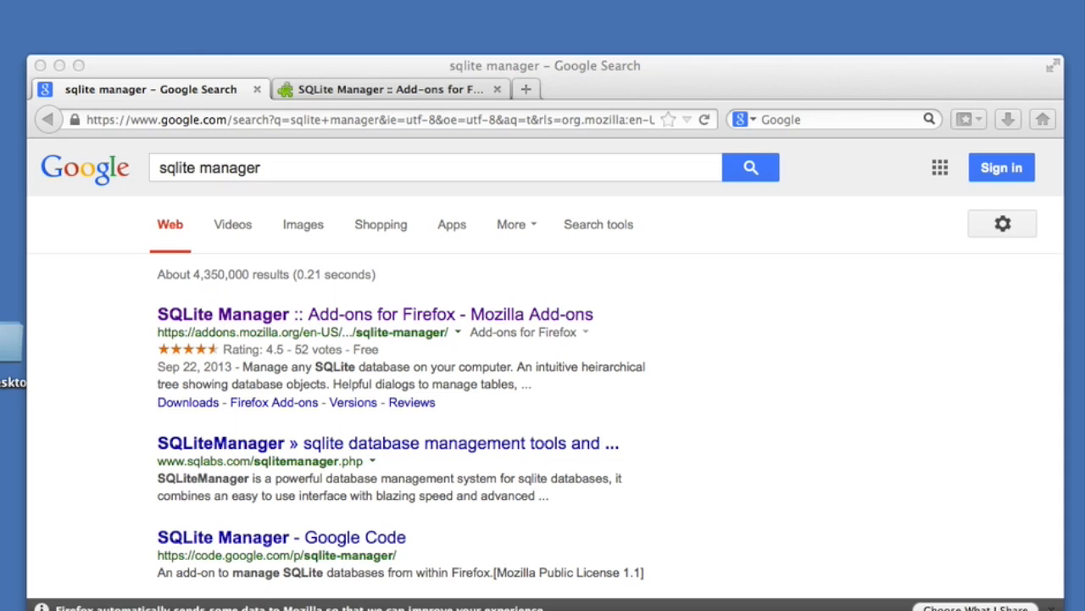
pyautogui.moveTo(287, 88)
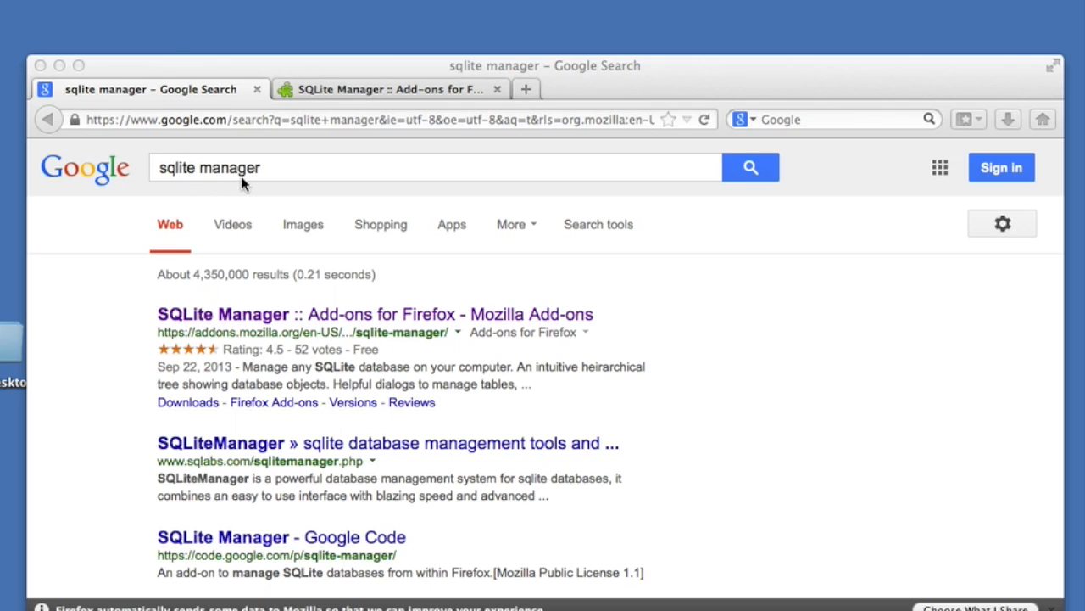
pyautogui.moveTo(201, 332)
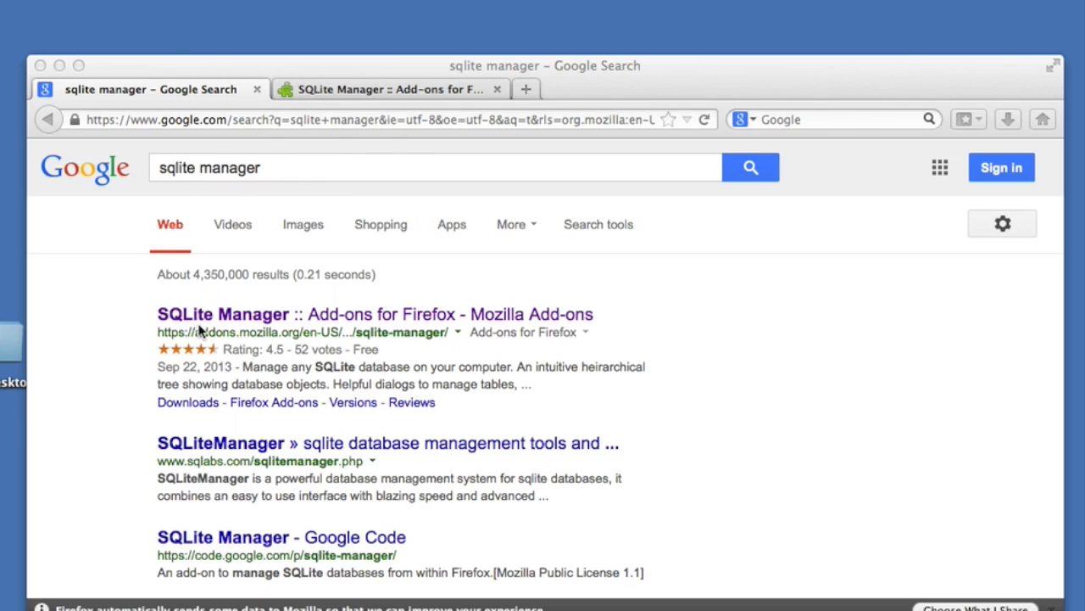
pyautogui.moveTo(343, 73)
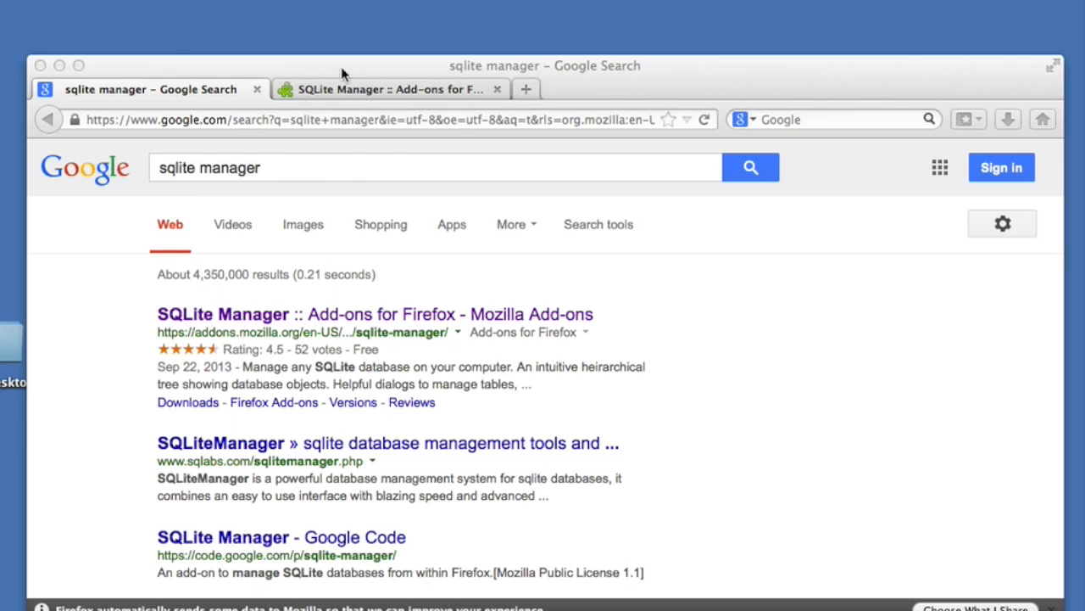
# - Show the SQLite Manager add-on page, then bring up Firefox's Tools menu
pyautogui.click(395, 89)
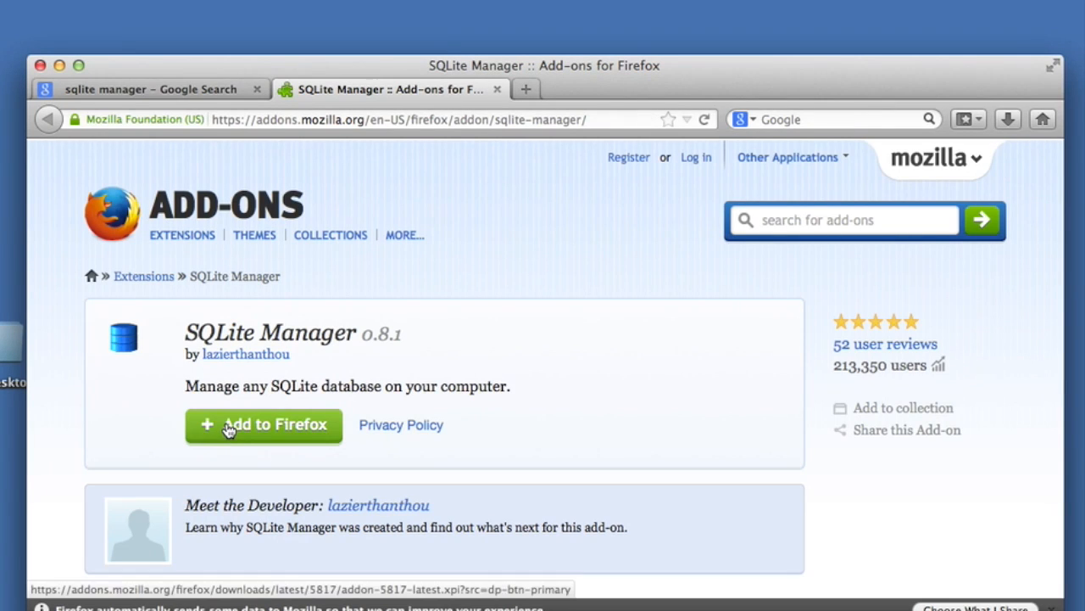
pyautogui.moveTo(636, 326)
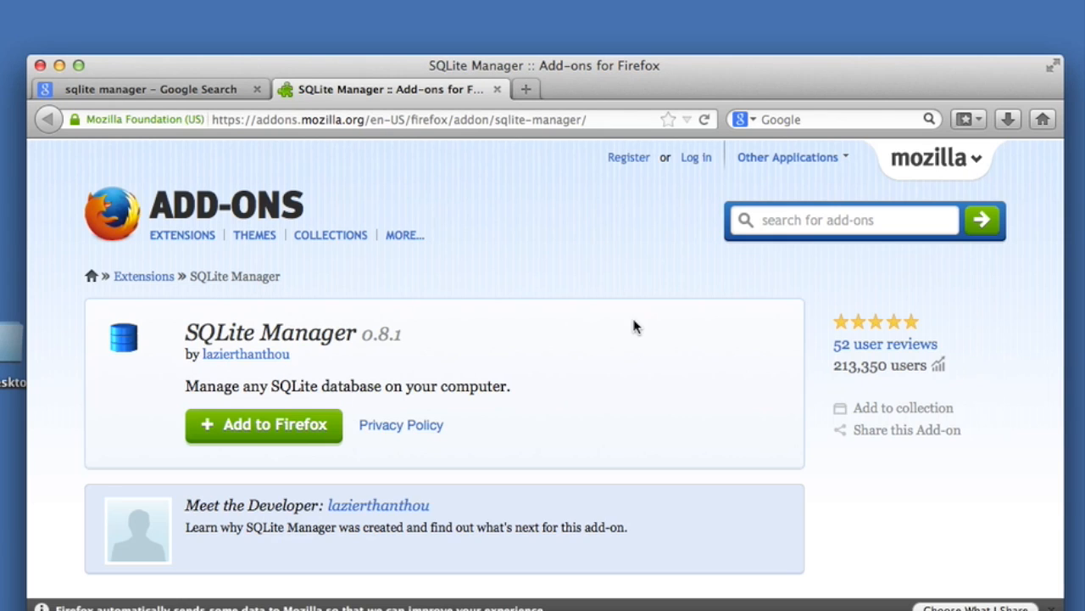
pyautogui.moveTo(270, 3)
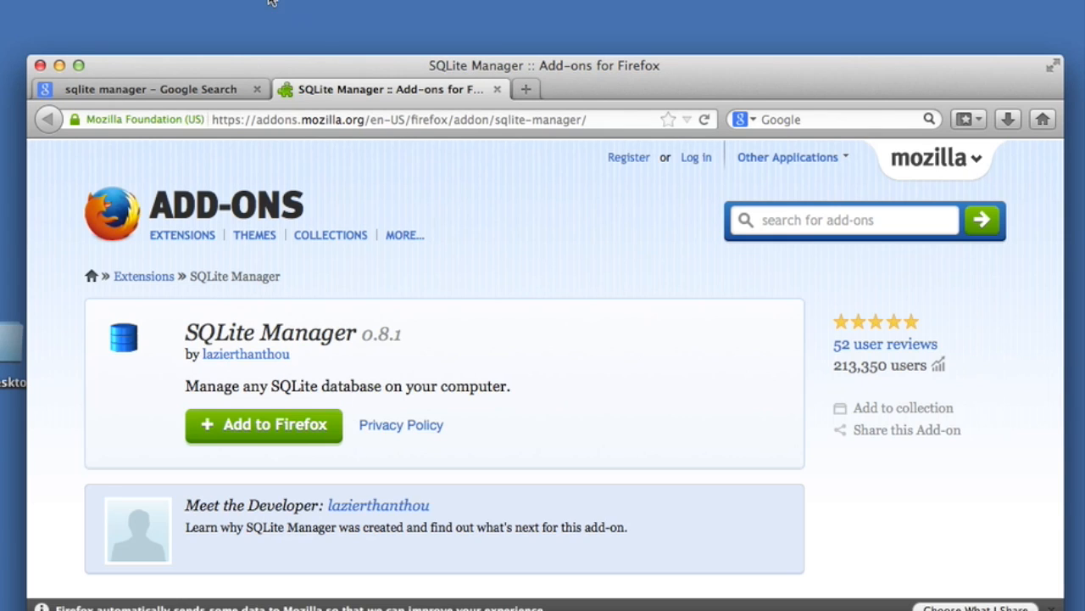
pyautogui.moveTo(284, 56)
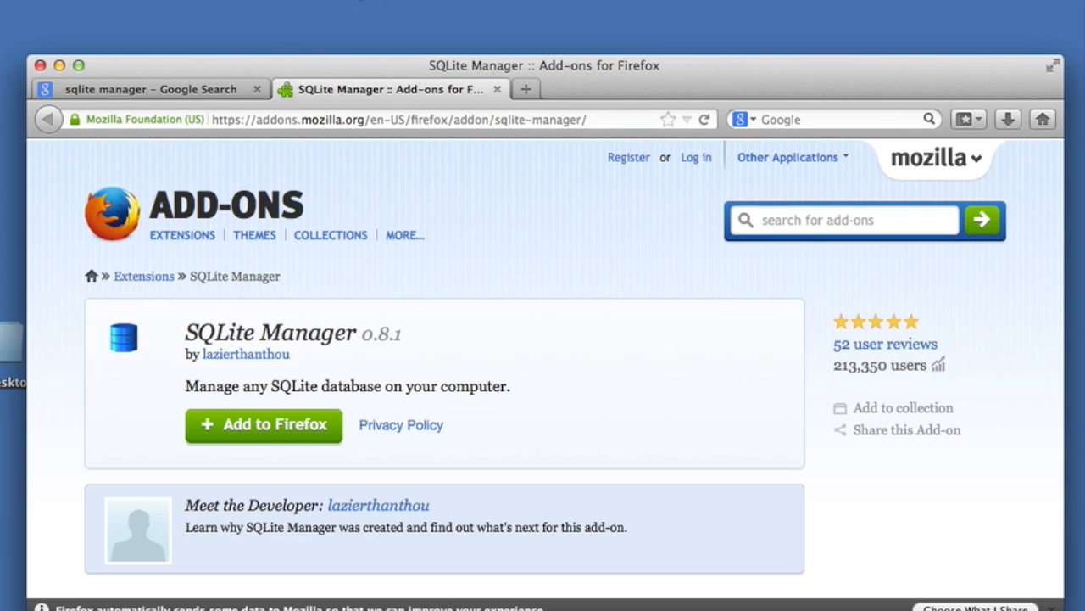
pyautogui.click(442, 9)
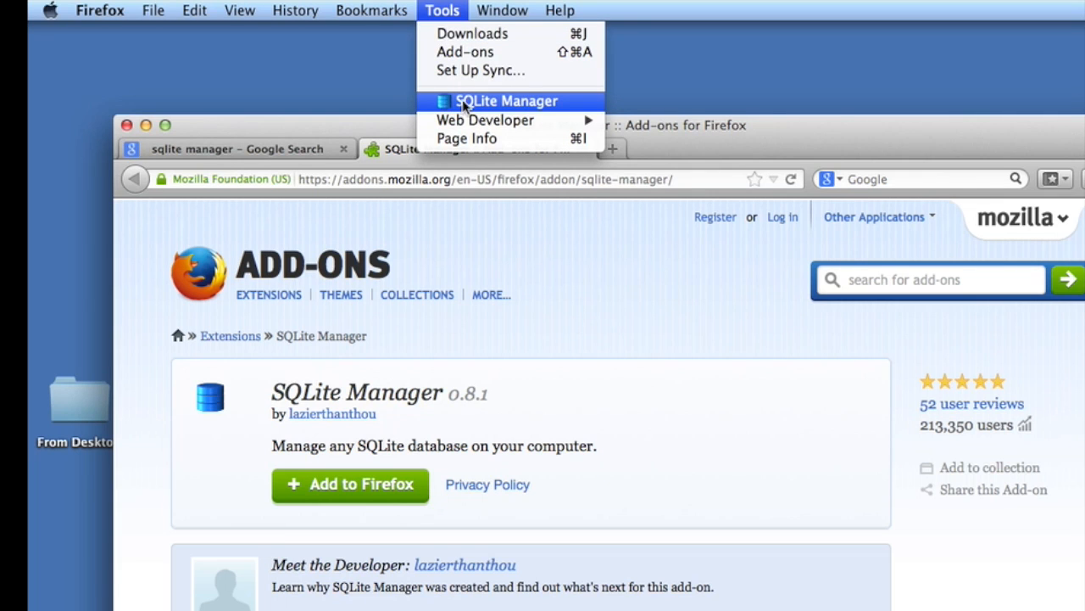
# - Launch SQLite Manager from the Tools menu, opening myData.sqlite
pyautogui.click(506, 100)
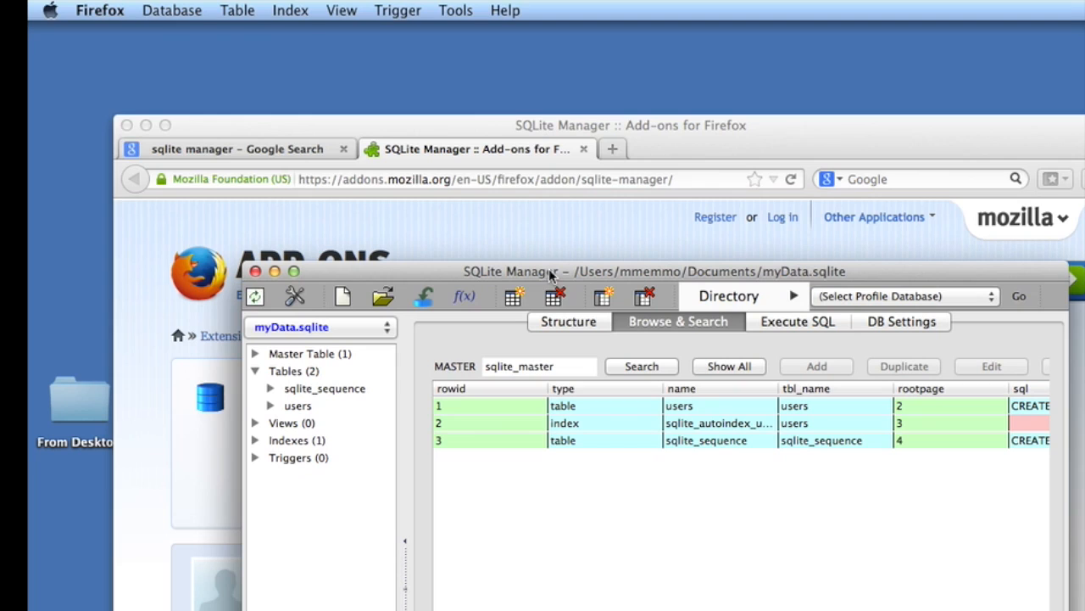
pyautogui.moveTo(624, 449)
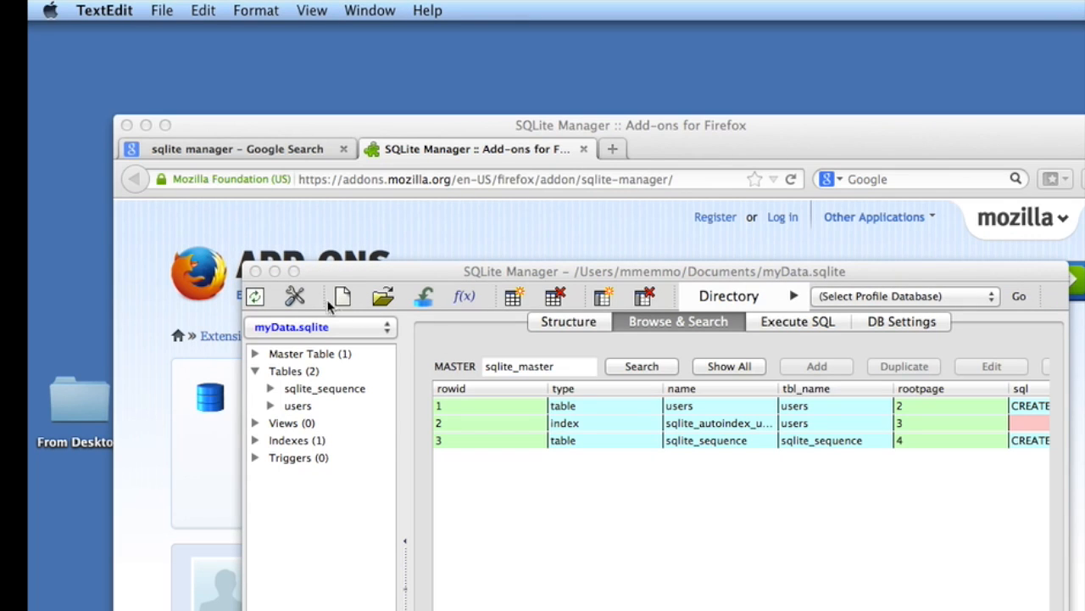
# - Start a new database and enter the name 'myData2'
pyautogui.click(342, 296)
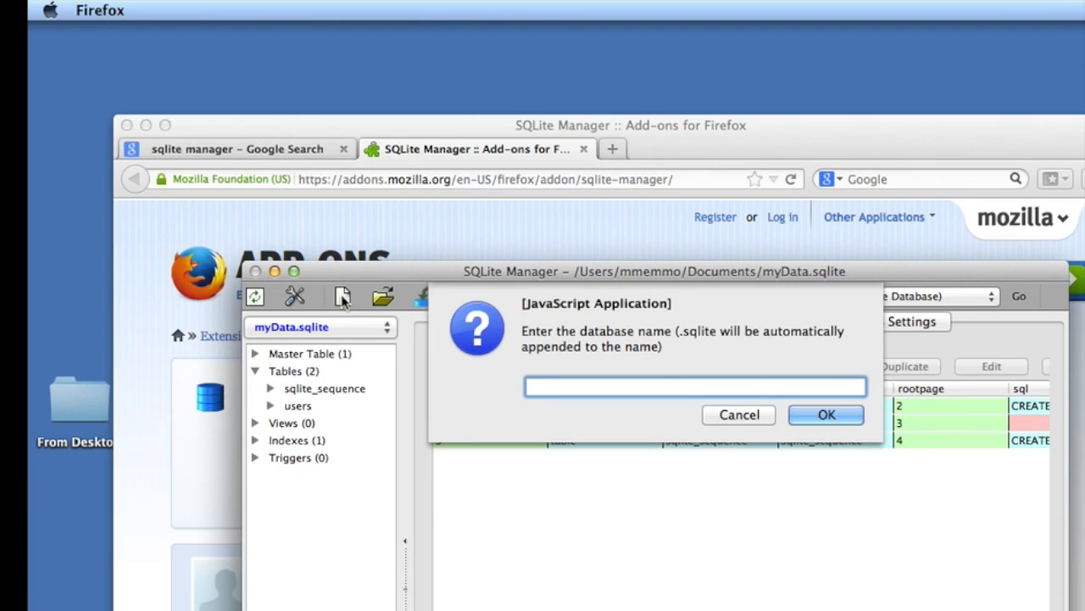
pyautogui.write('myData')
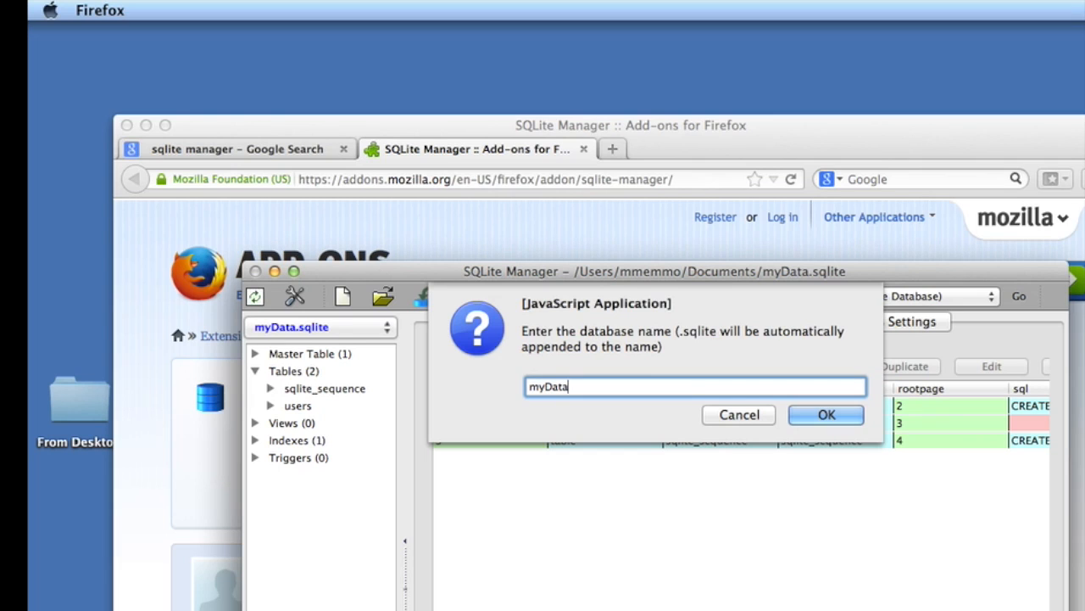
pyautogui.write('2')
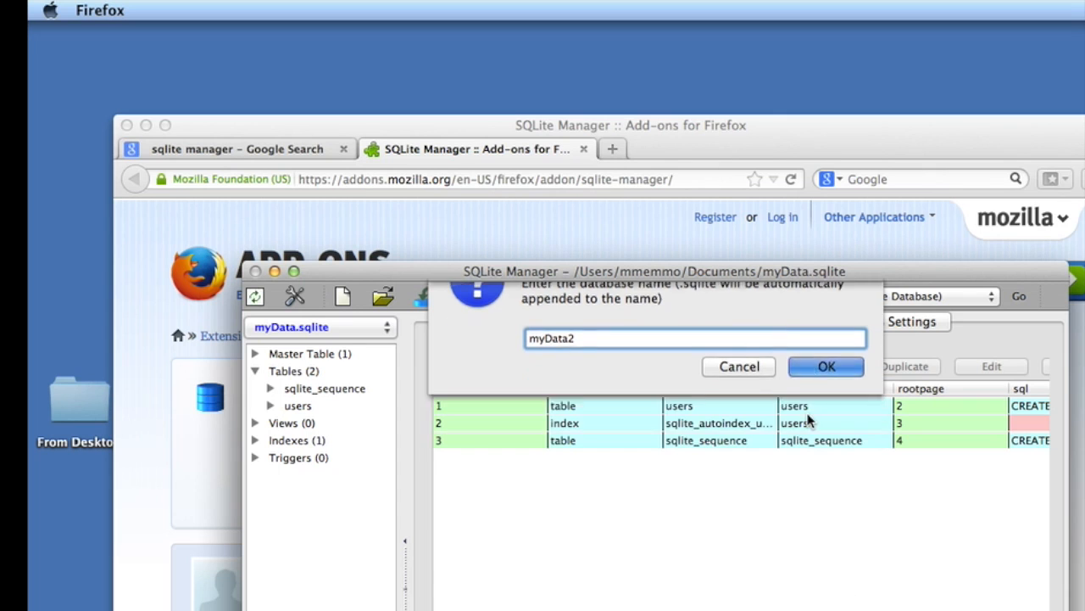
# - Confirm the myData2 database name to reach the folder picker
pyautogui.click(826, 366)
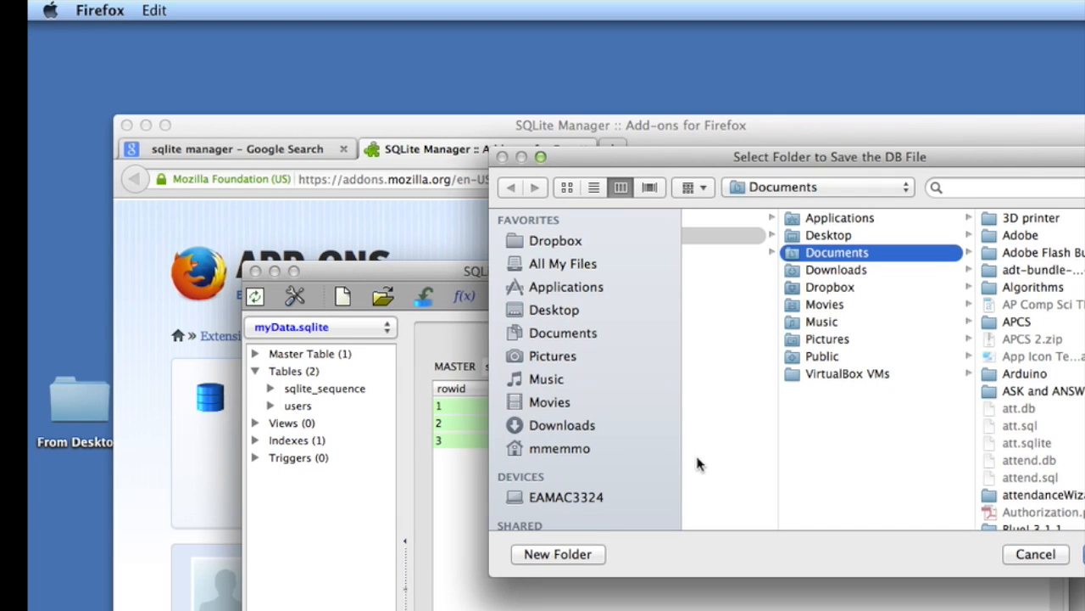
pyautogui.moveTo(783, 190)
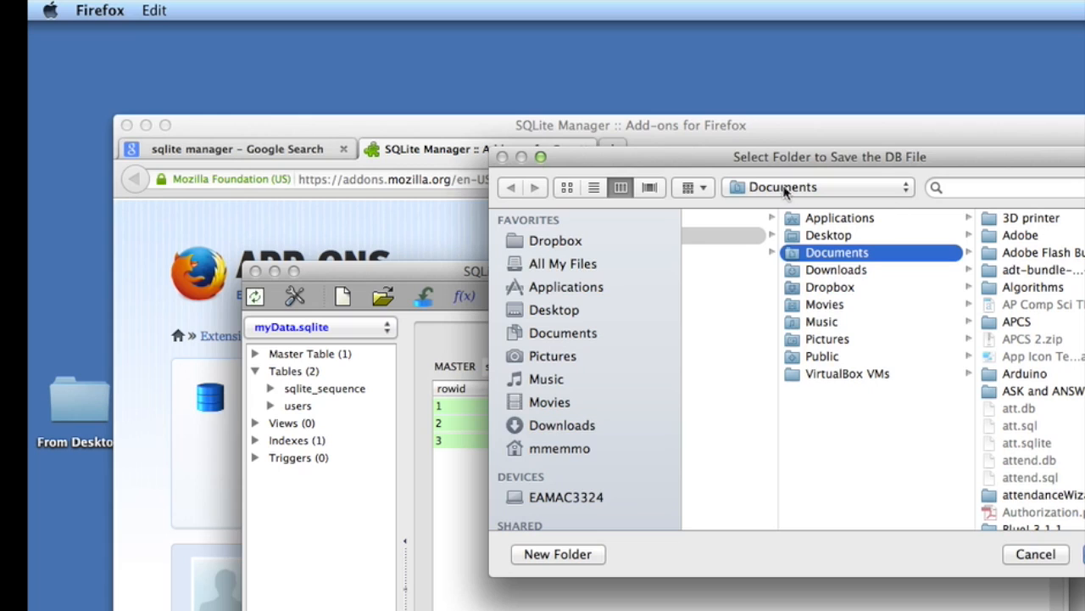
pyautogui.moveTo(997, 457)
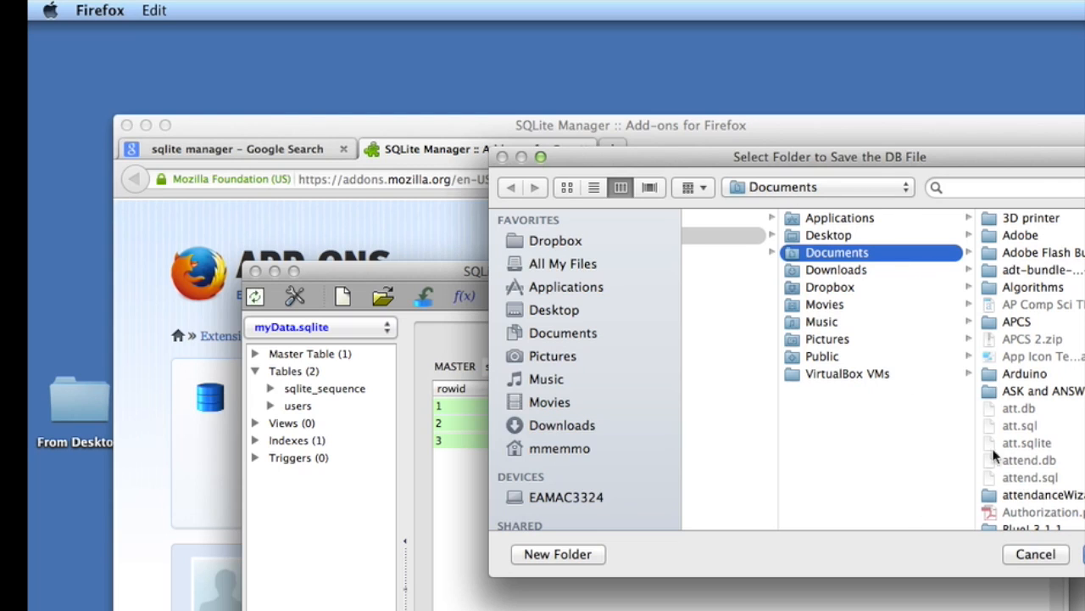
pyautogui.moveTo(879, 296)
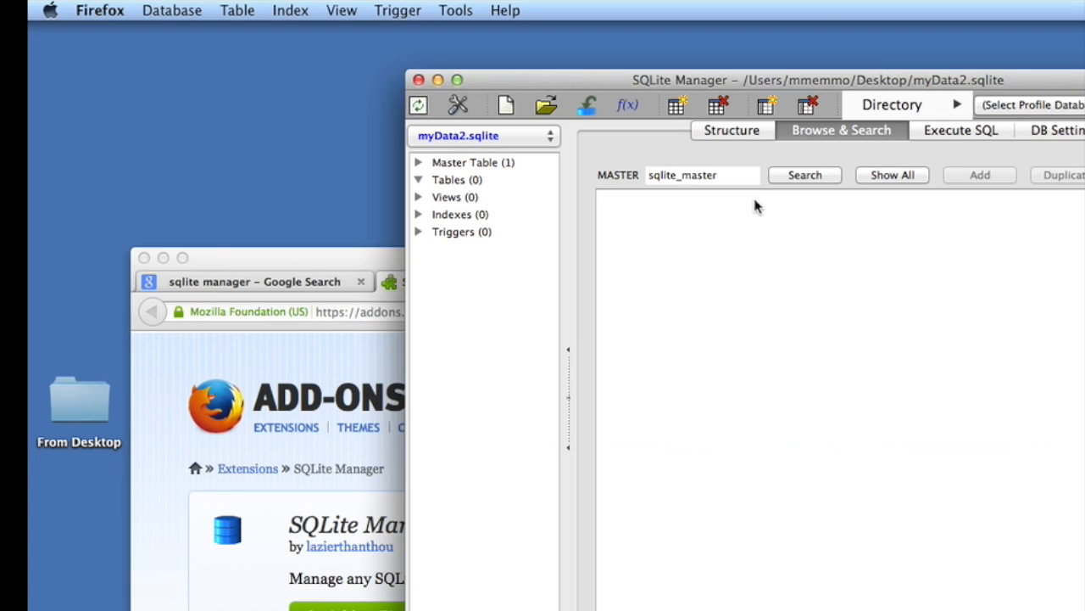
pyautogui.moveTo(677, 242)
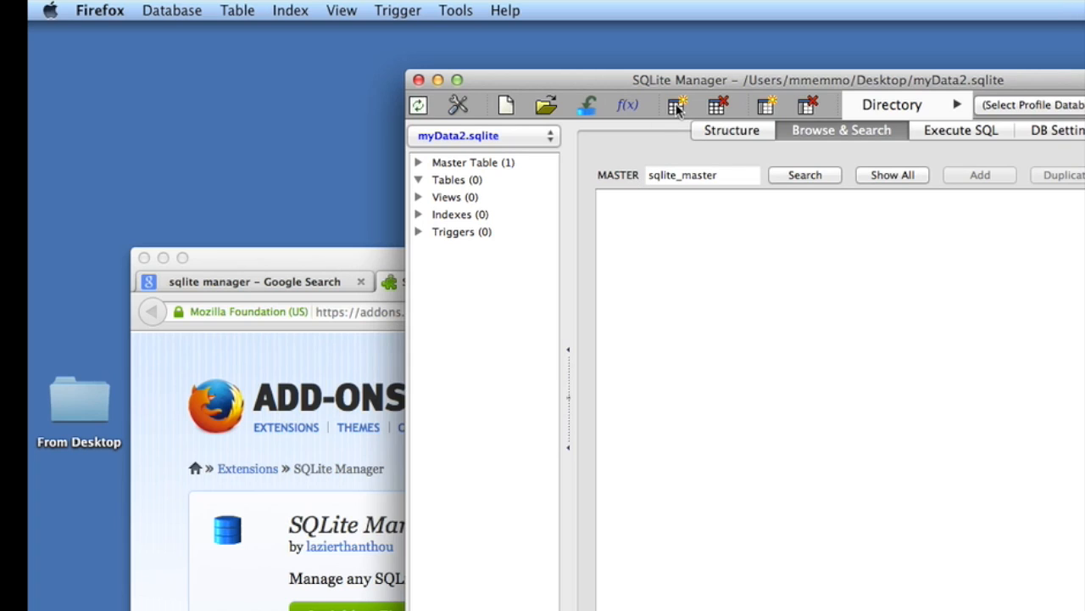
pyautogui.moveTo(677, 105)
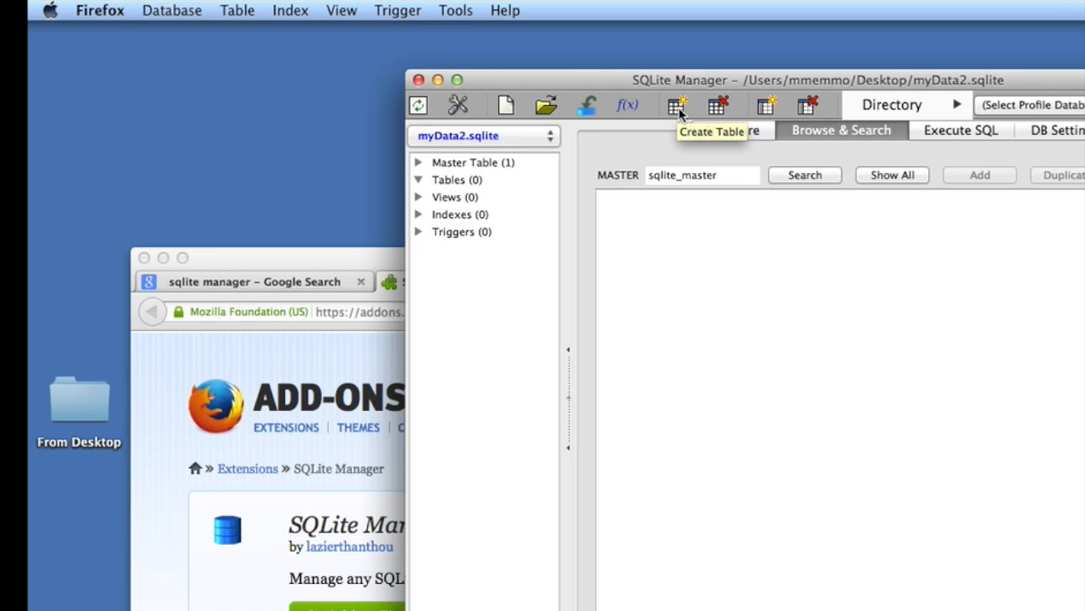
# - Open a blank create-table form in myData2.sqlite
pyautogui.click(677, 104)
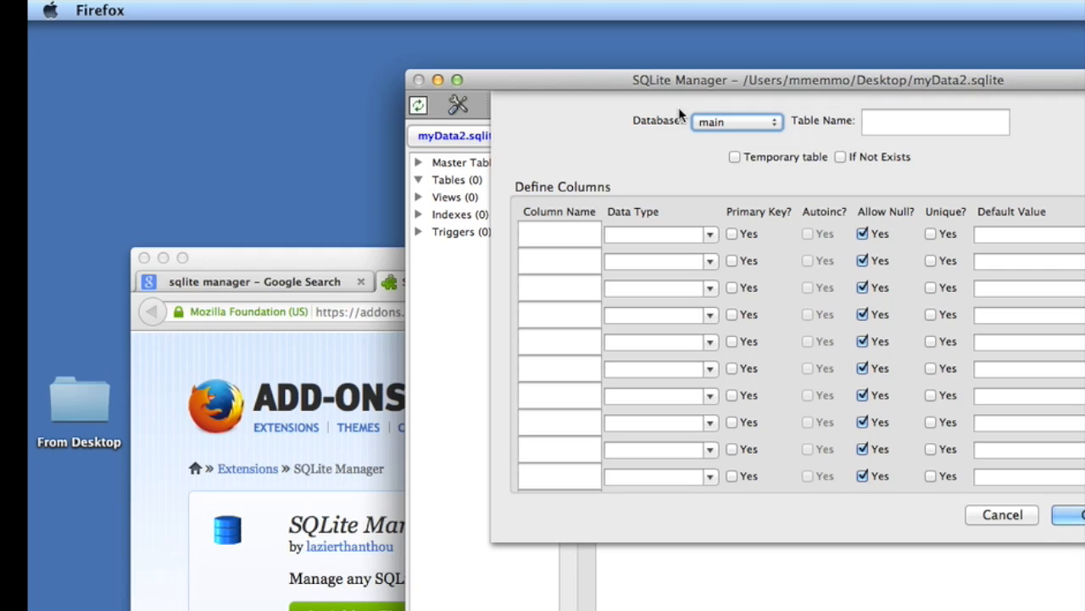
# - Name the table 'users' and enter columns id, username and email
pyautogui.click(936, 122)
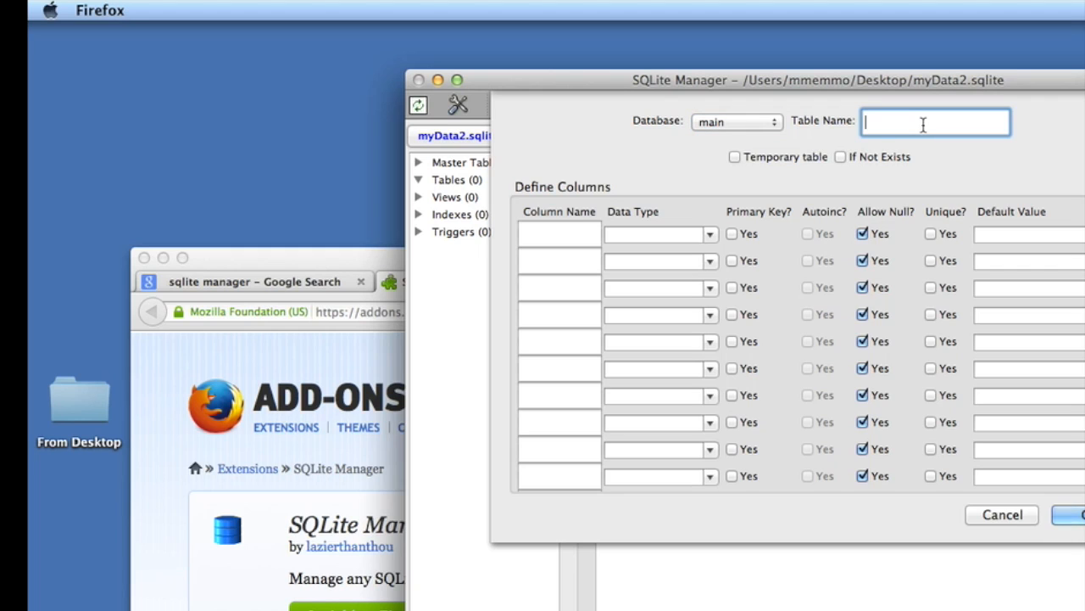
pyautogui.write('Users')
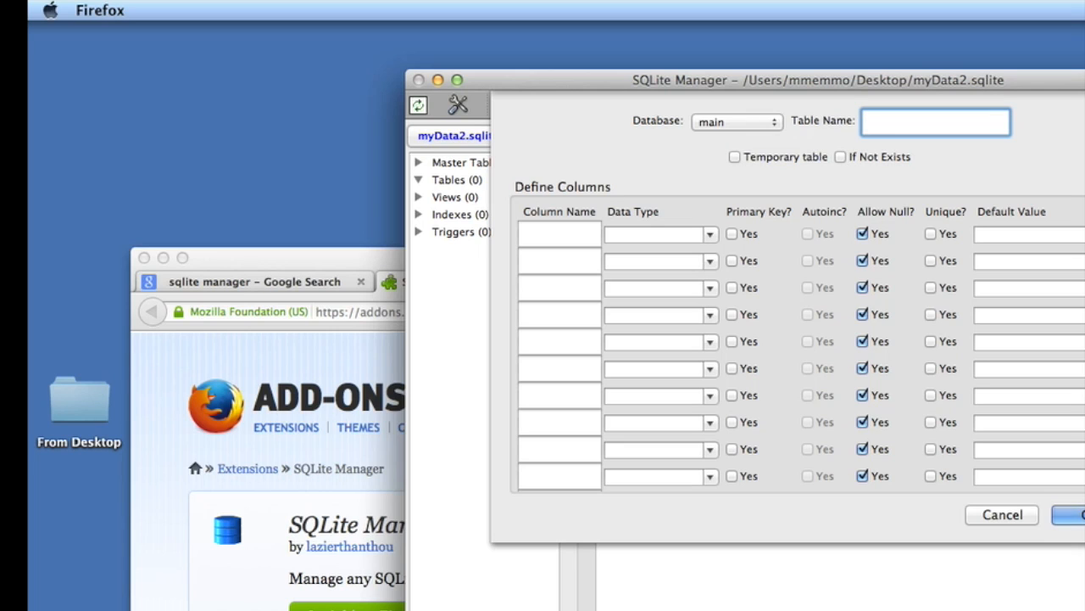
pyautogui.write('users')
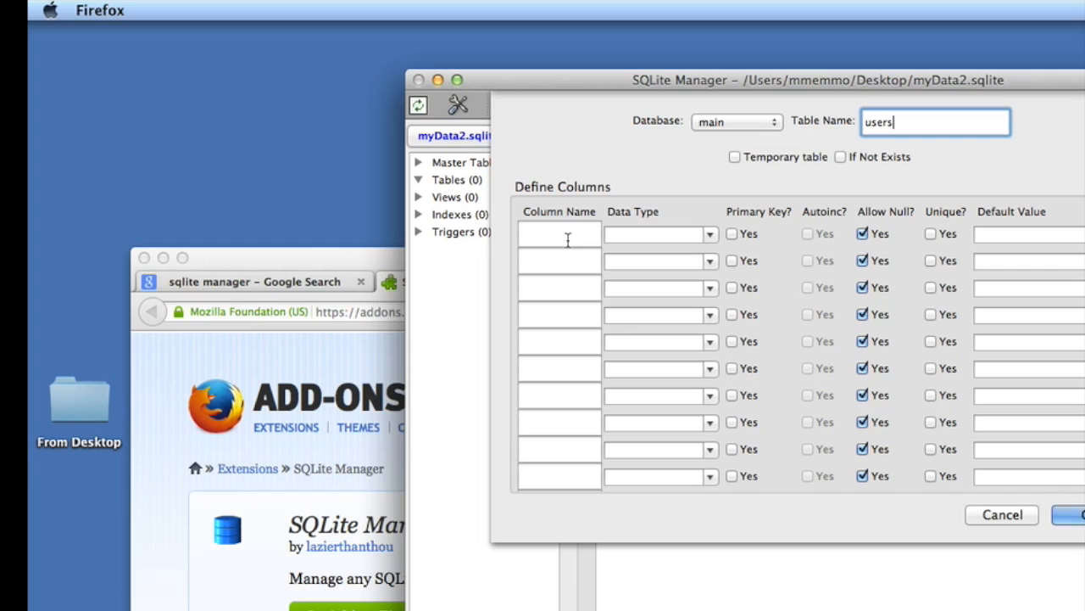
pyautogui.write('id')
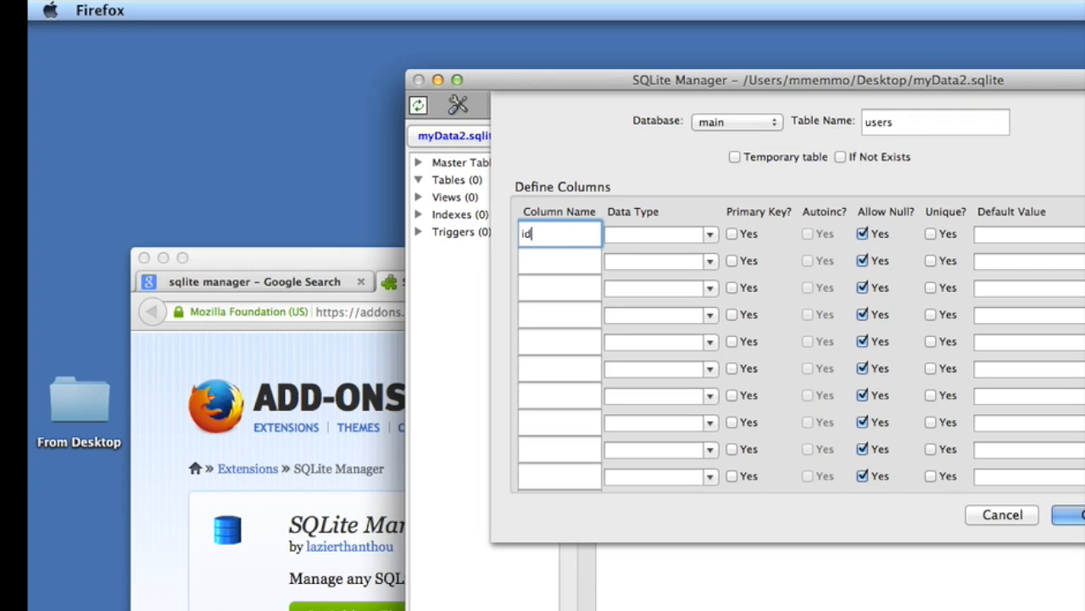
pyautogui.click(559, 260)
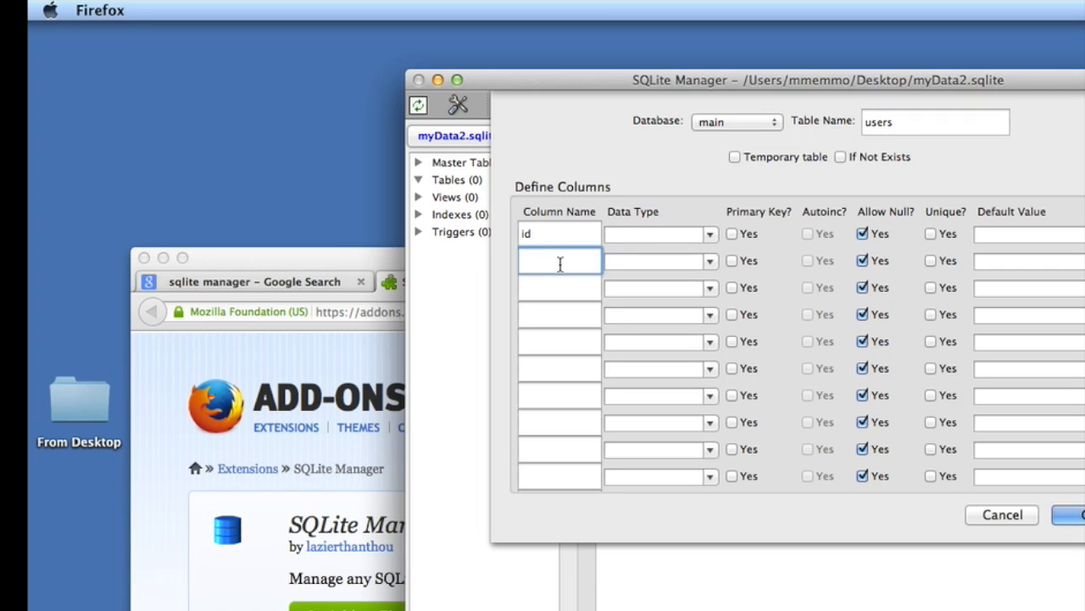
pyautogui.write('username')
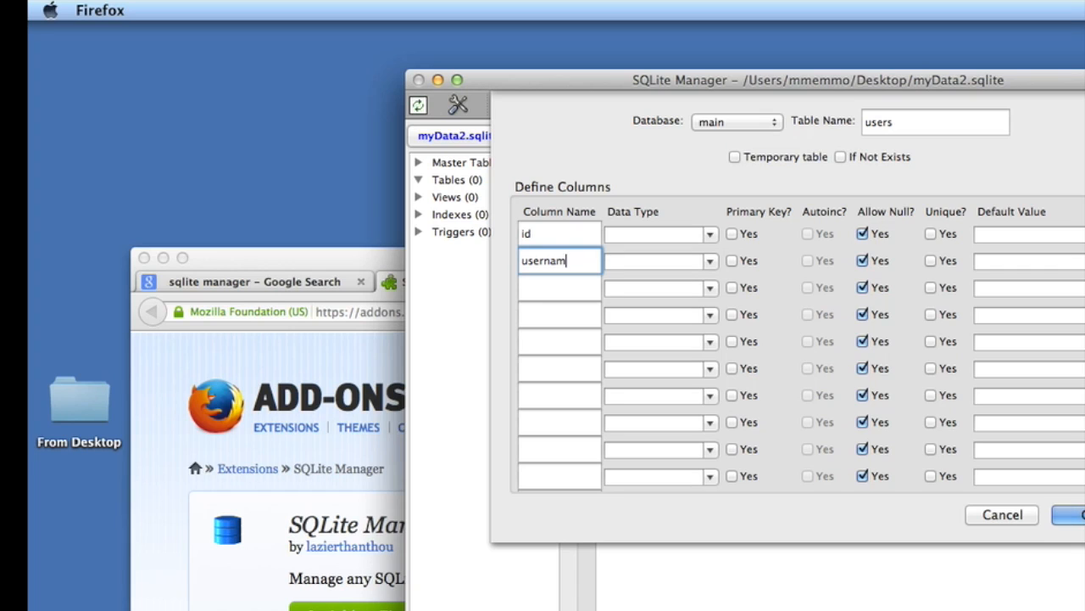
pyautogui.write('email')
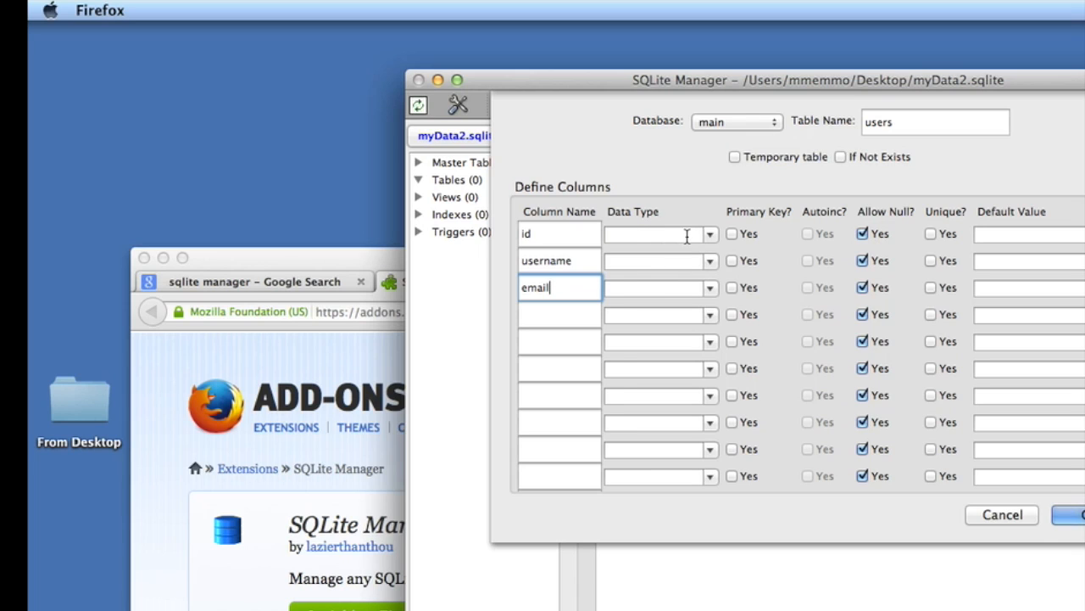
# - Make id an INTEGER primary key, username and email TEXT, and submit
pyautogui.click(709, 234)
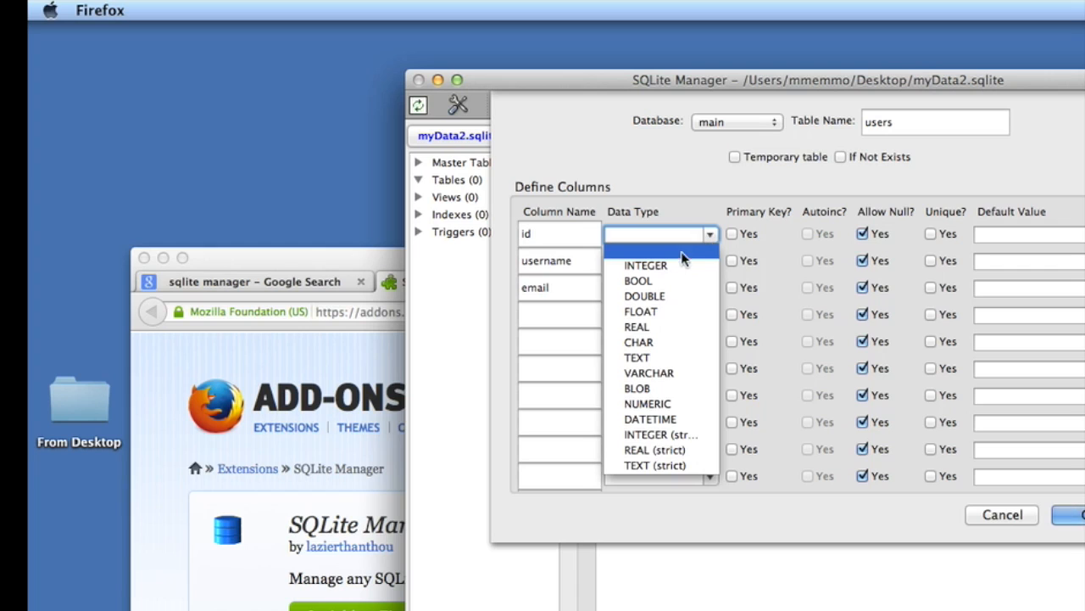
pyautogui.click(645, 265)
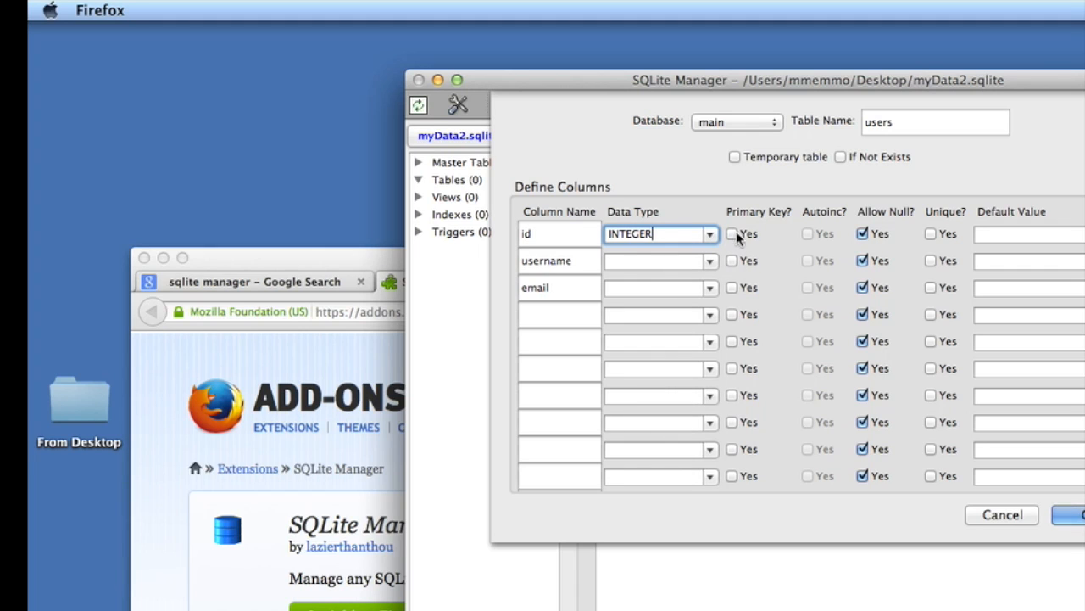
pyautogui.click(731, 233)
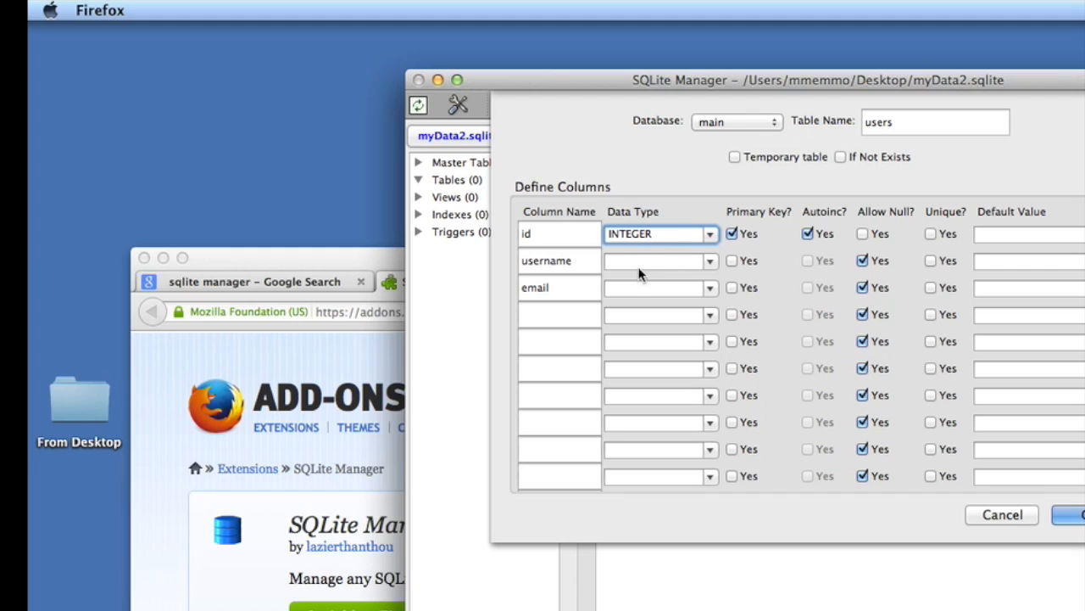
pyautogui.write('te')
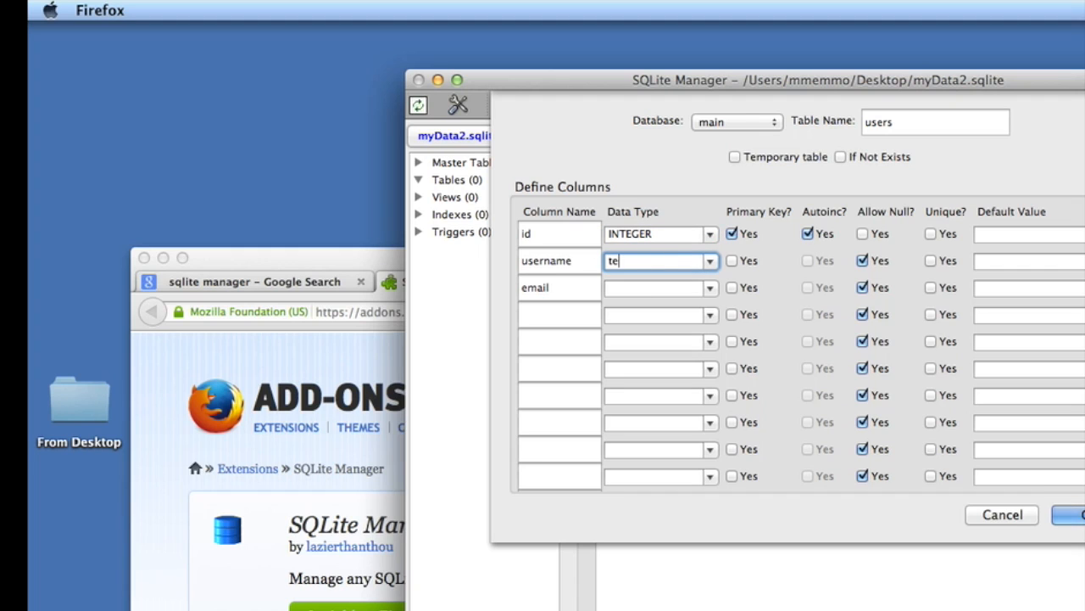
pyautogui.click(709, 260)
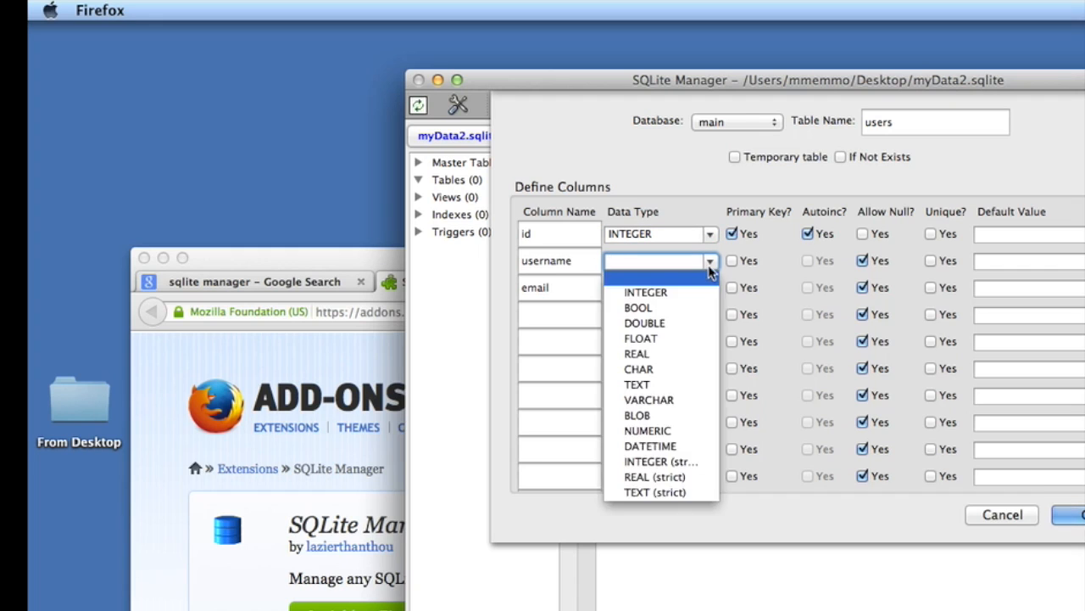
pyautogui.click(637, 384)
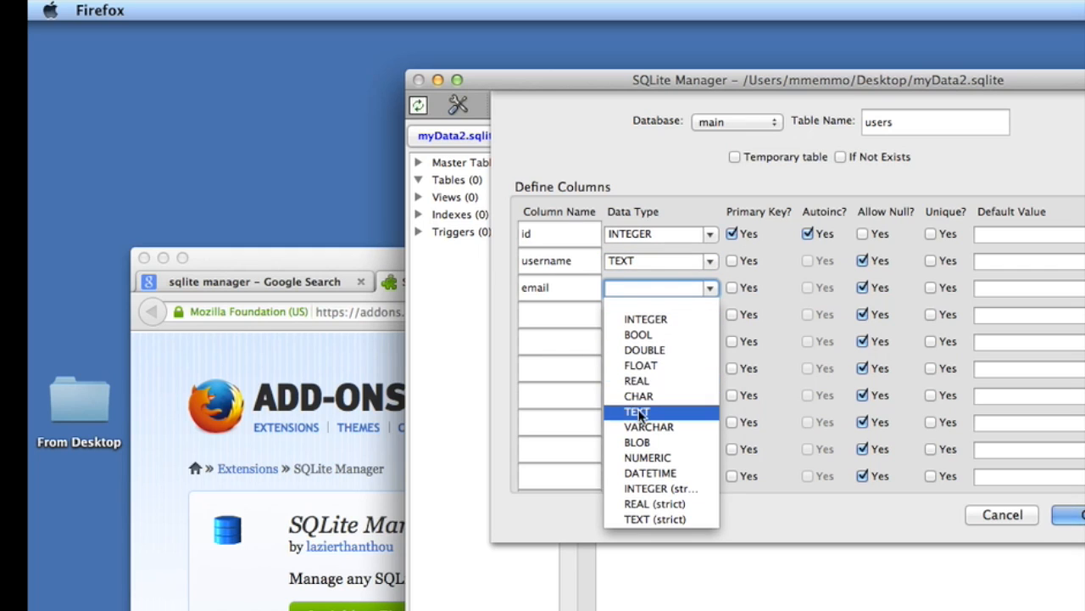
pyautogui.click(635, 411)
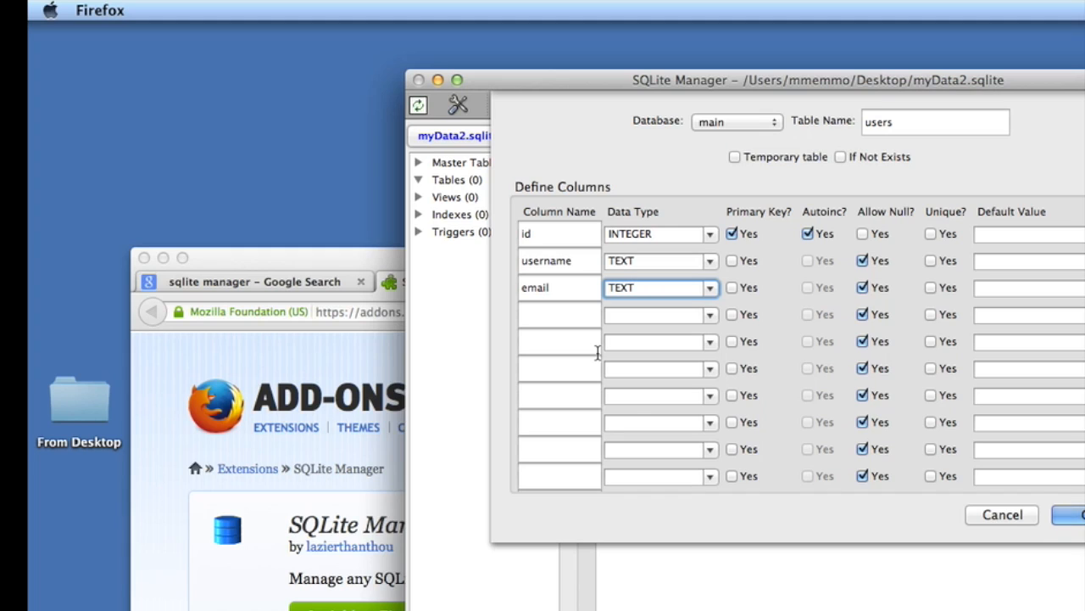
pyautogui.moveTo(629, 367)
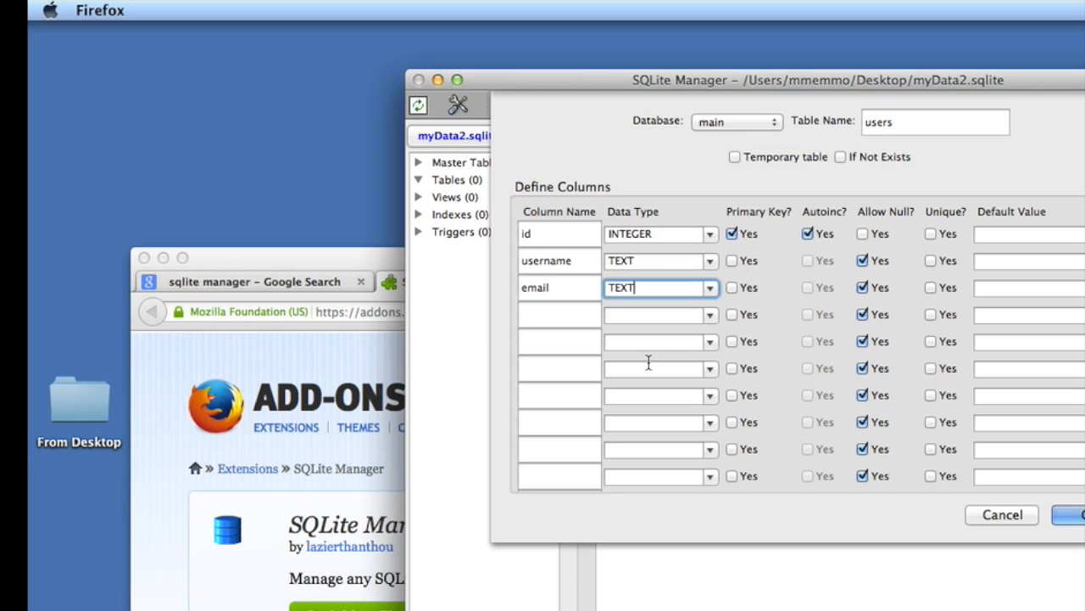
pyautogui.moveTo(852, 333)
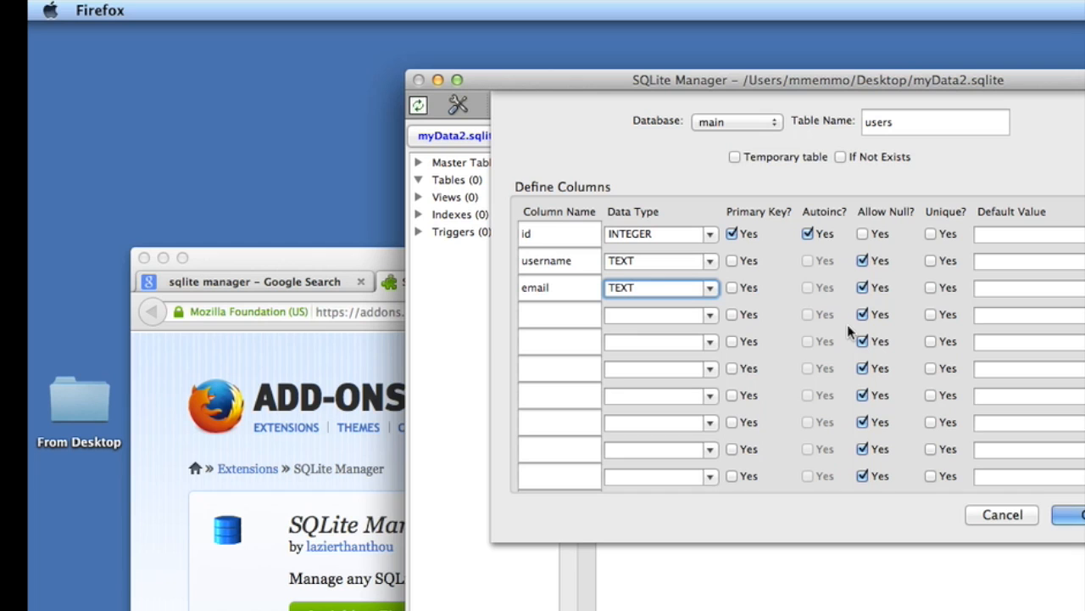
pyautogui.click(657, 288)
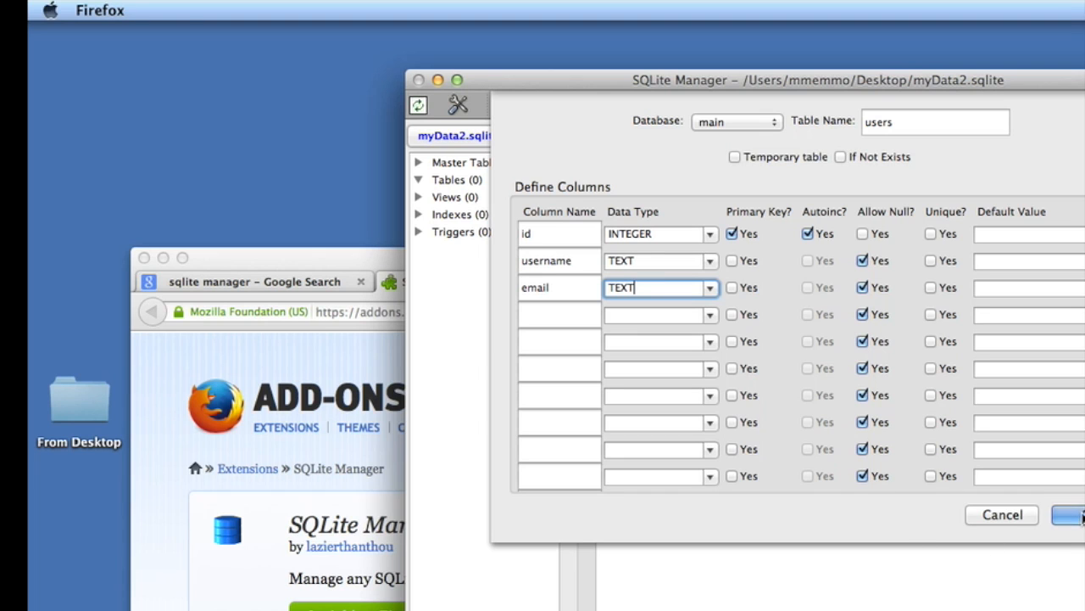
pyautogui.click(1077, 515)
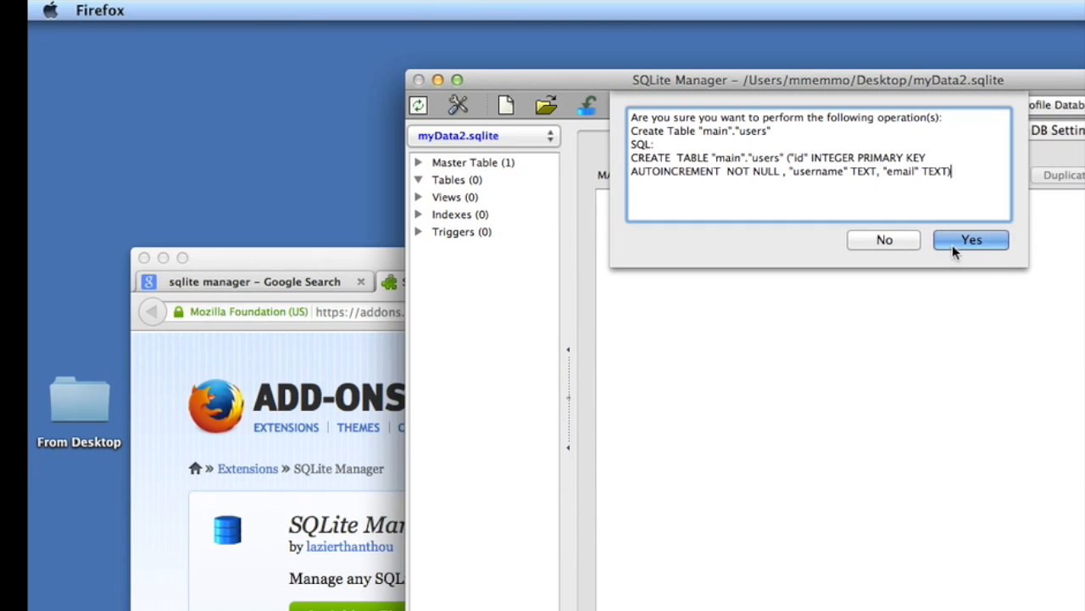
# - Confirm CREATE TABLE, then expand users and browse its empty id, username, email columns
pyautogui.click(971, 239)
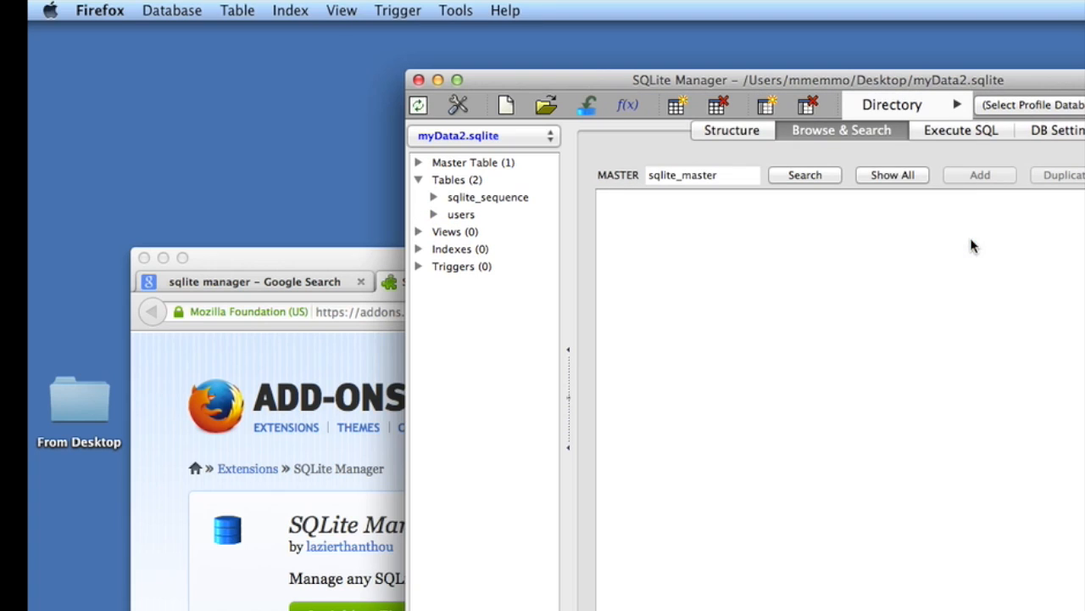
pyautogui.click(433, 214)
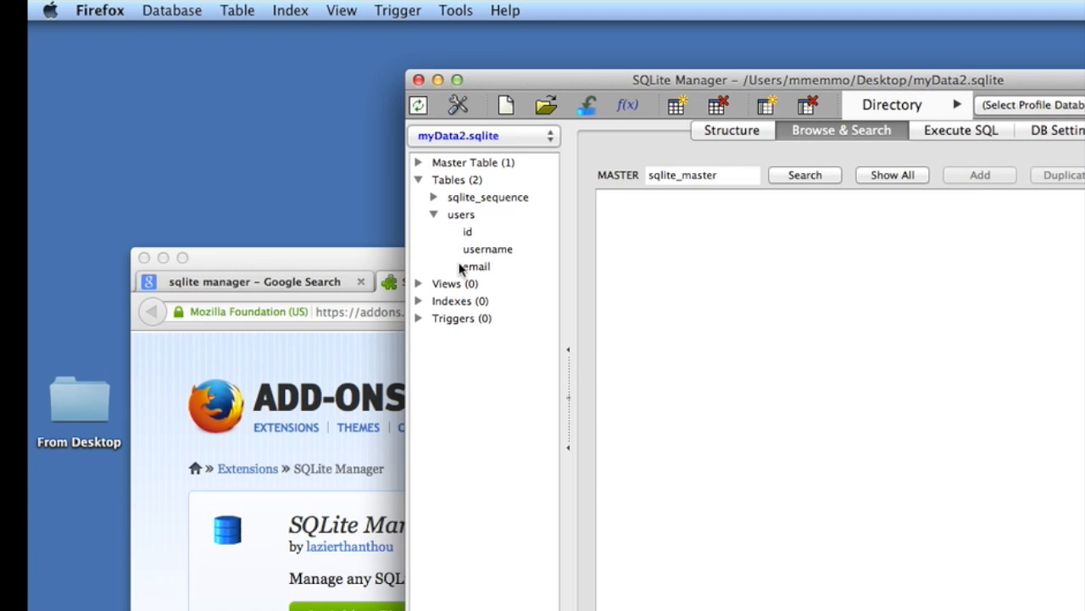
pyautogui.click(468, 231)
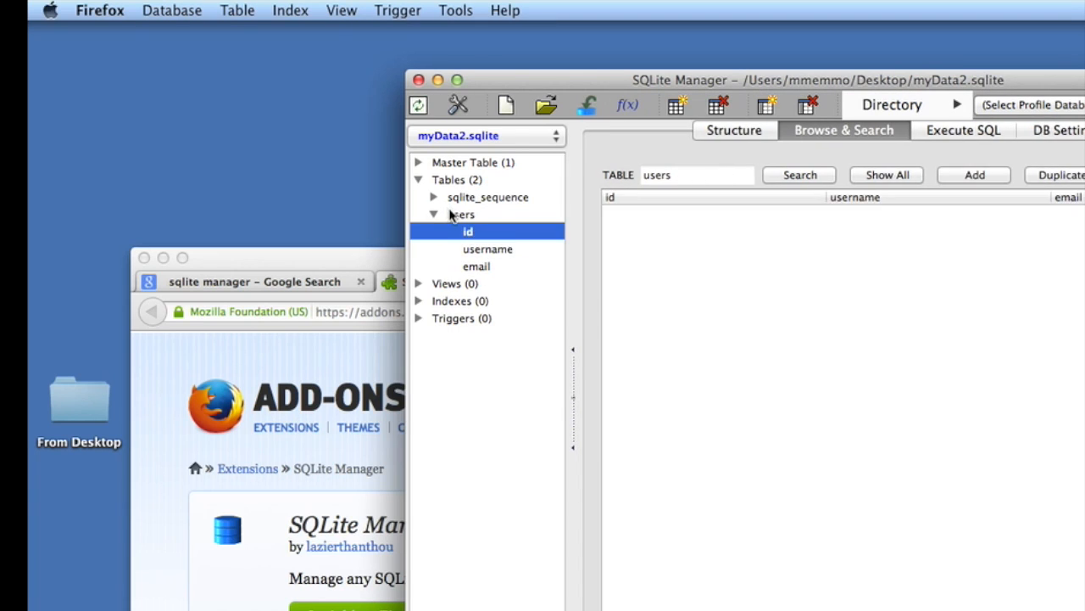
pyautogui.click(462, 215)
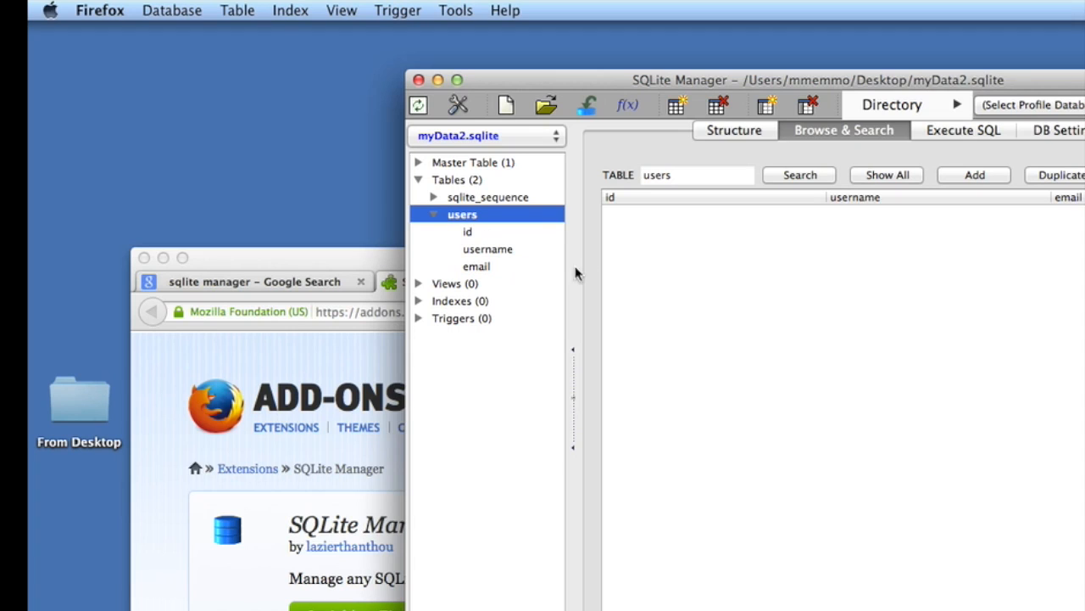
pyautogui.moveTo(578, 274)
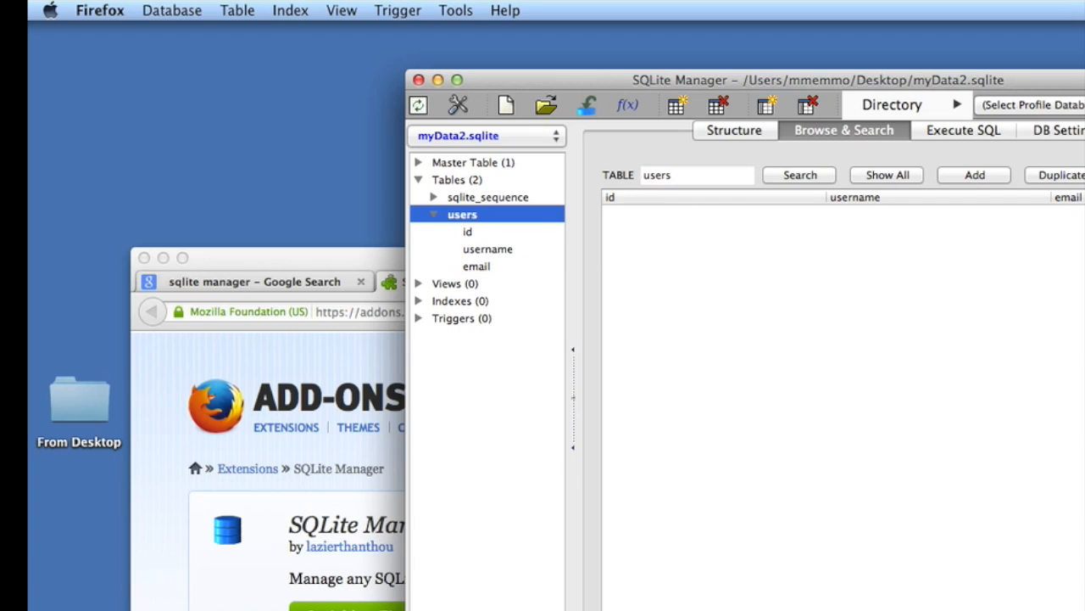
pyautogui.moveTo(642, 234)
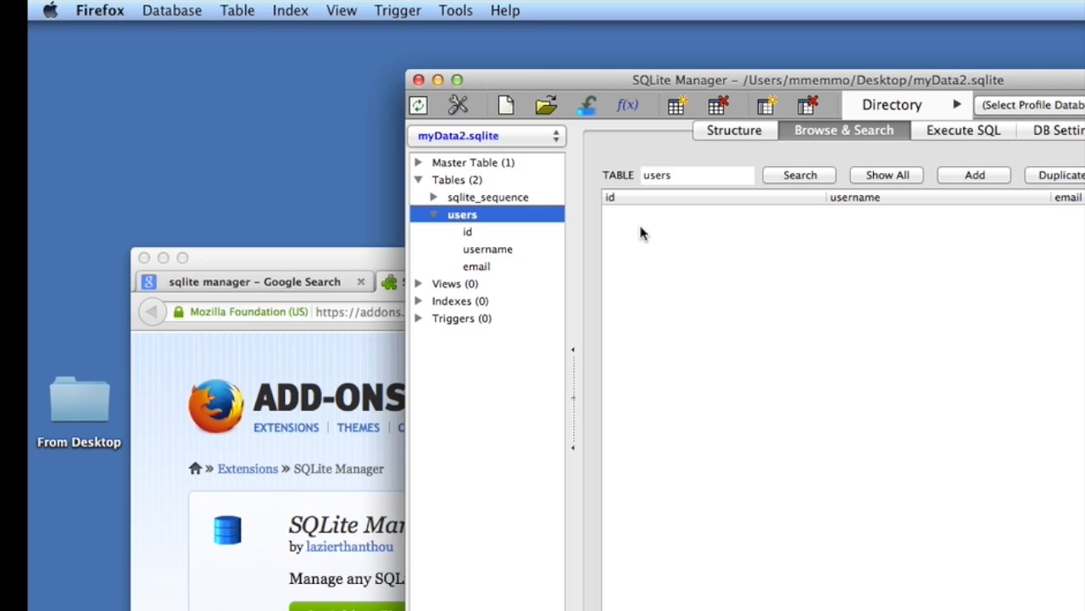
pyautogui.moveTo(285, 56)
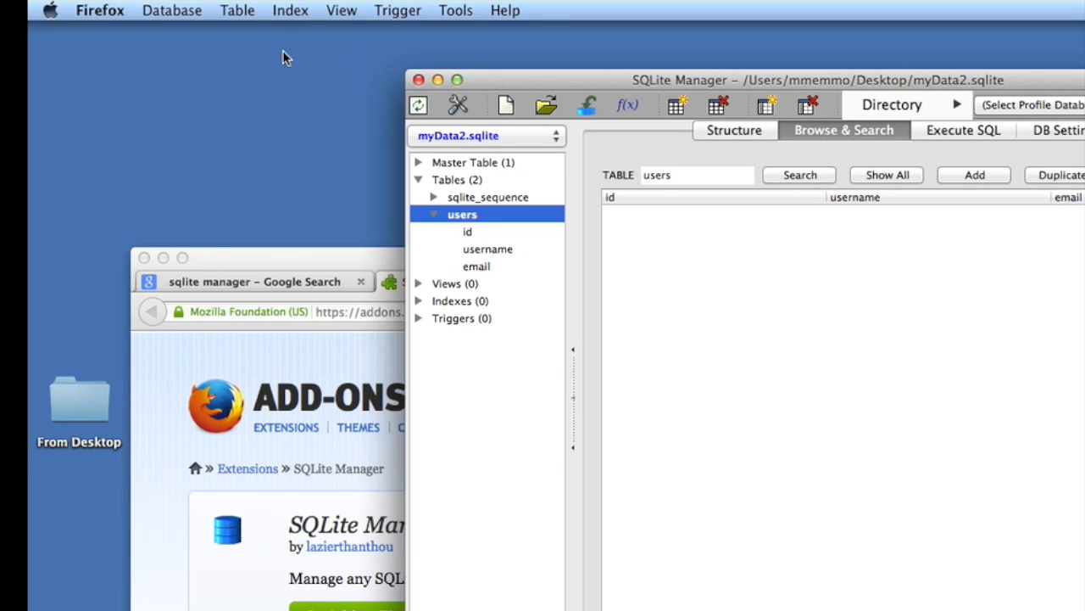
# - Export the myData2 database as myData.sql on the Desktop and acknowledge success
pyautogui.click(171, 10)
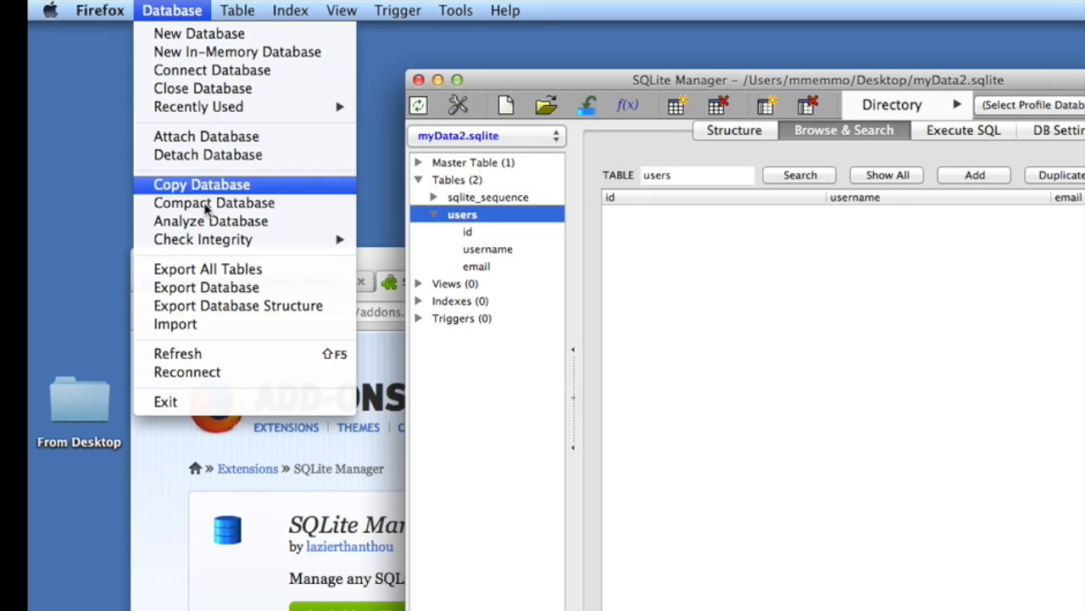
pyautogui.click(205, 286)
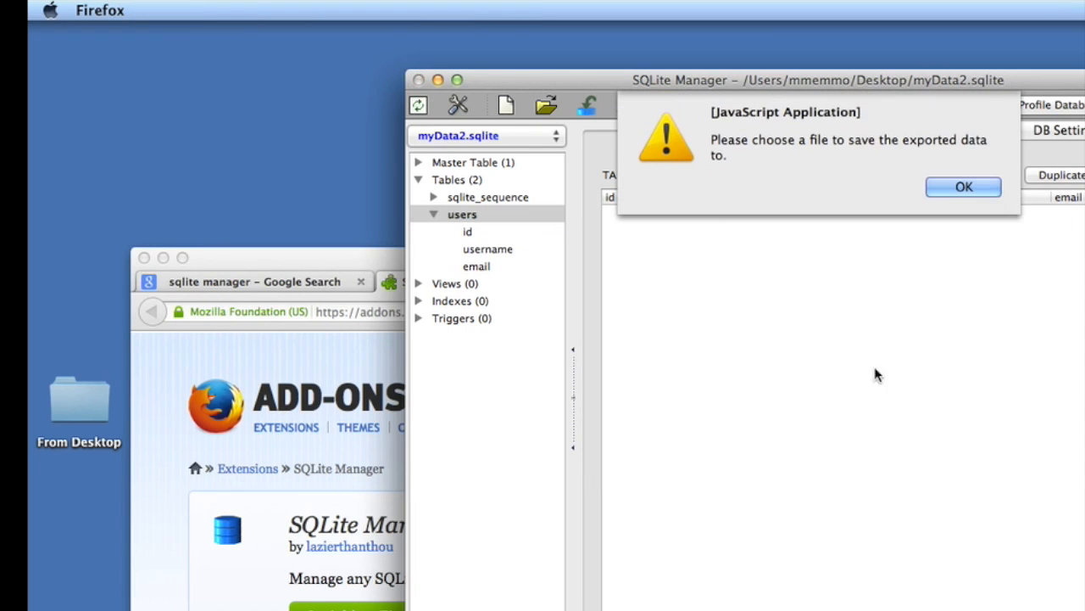
pyautogui.click(963, 187)
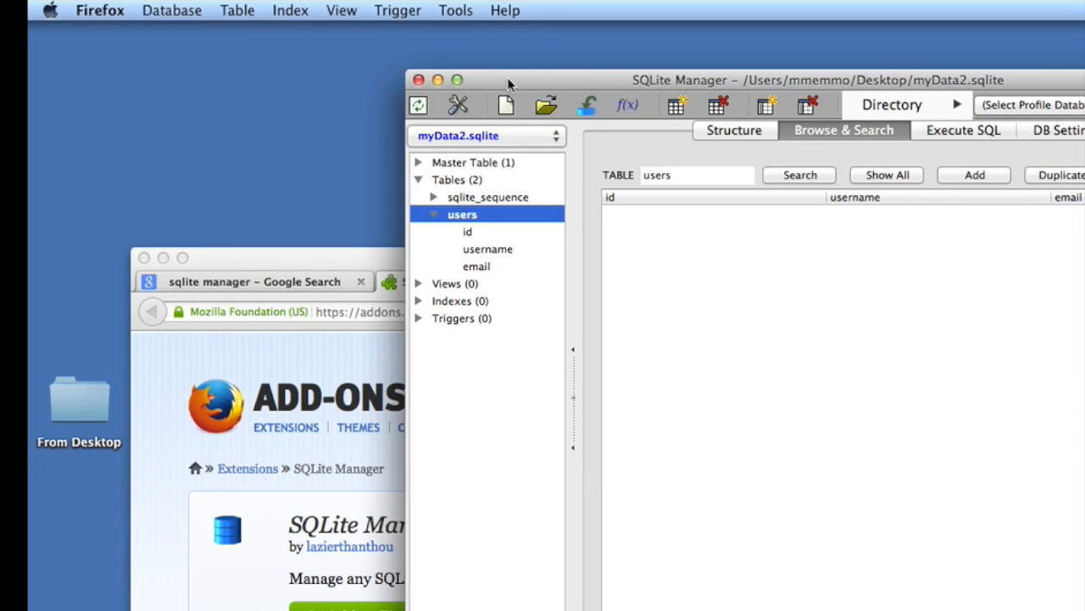
pyautogui.moveTo(149, 11)
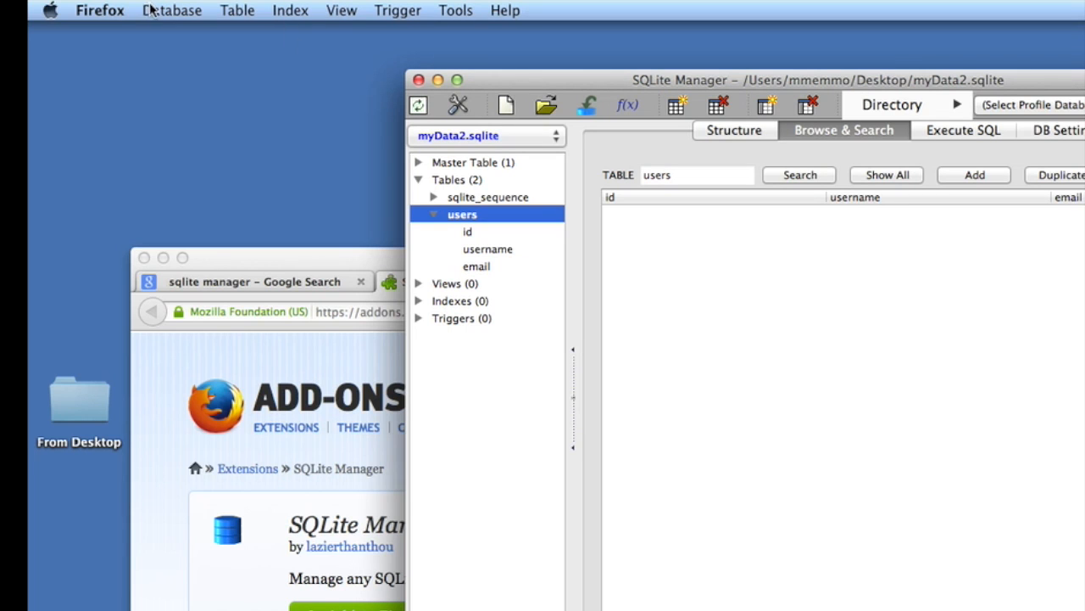
pyautogui.click(171, 11)
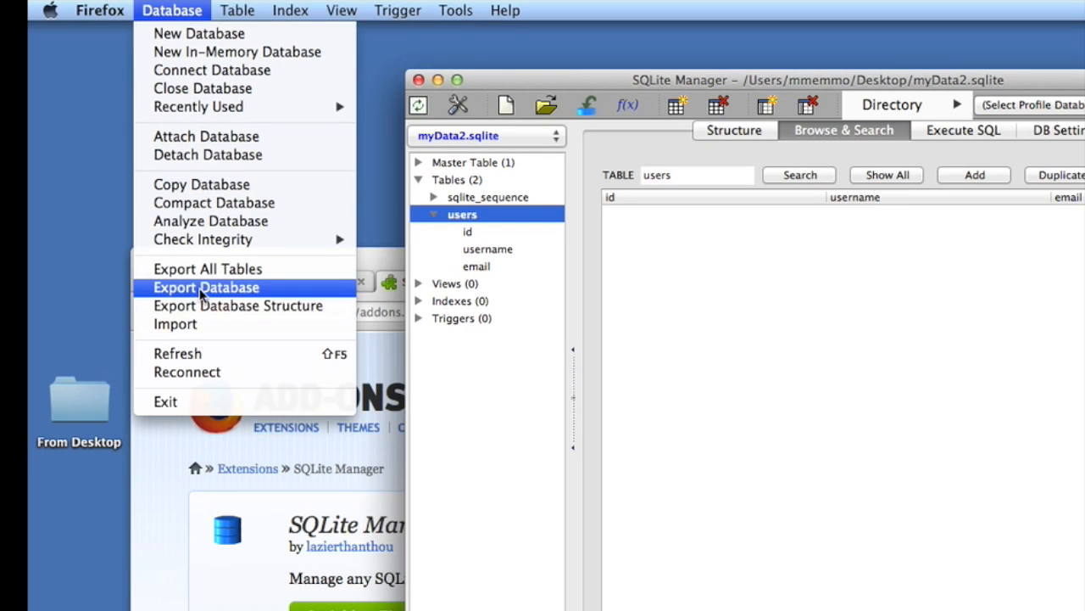
pyautogui.click(205, 286)
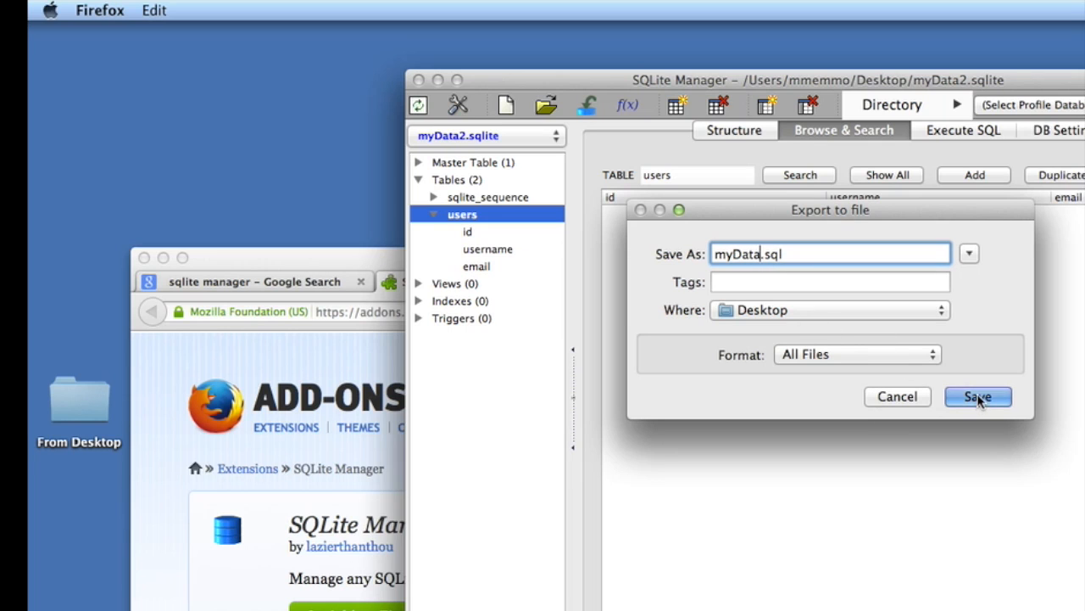
pyautogui.click(977, 396)
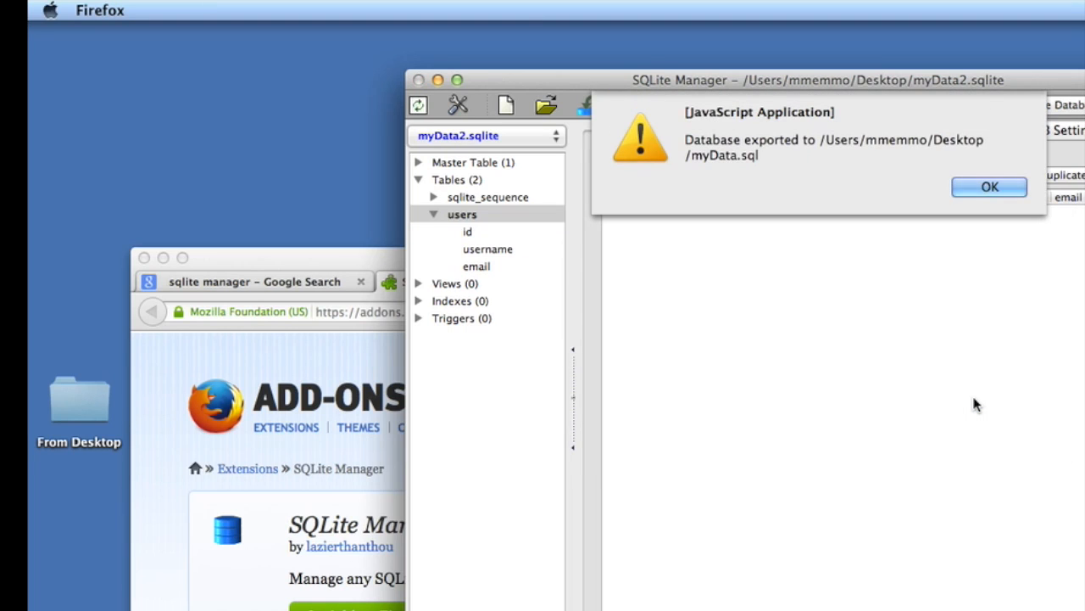
pyautogui.click(989, 186)
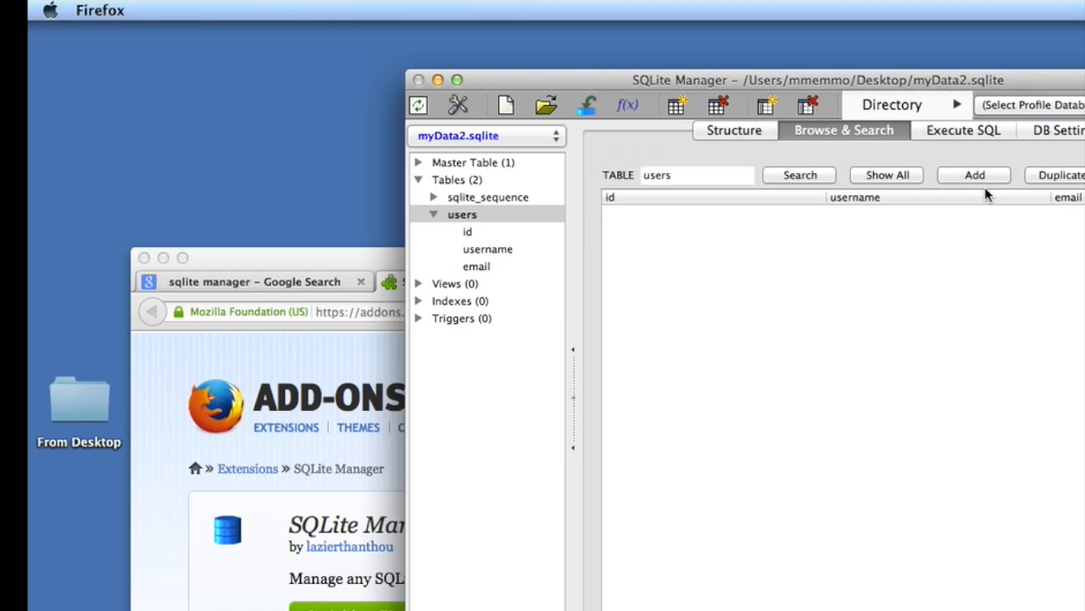
pyautogui.click(462, 214)
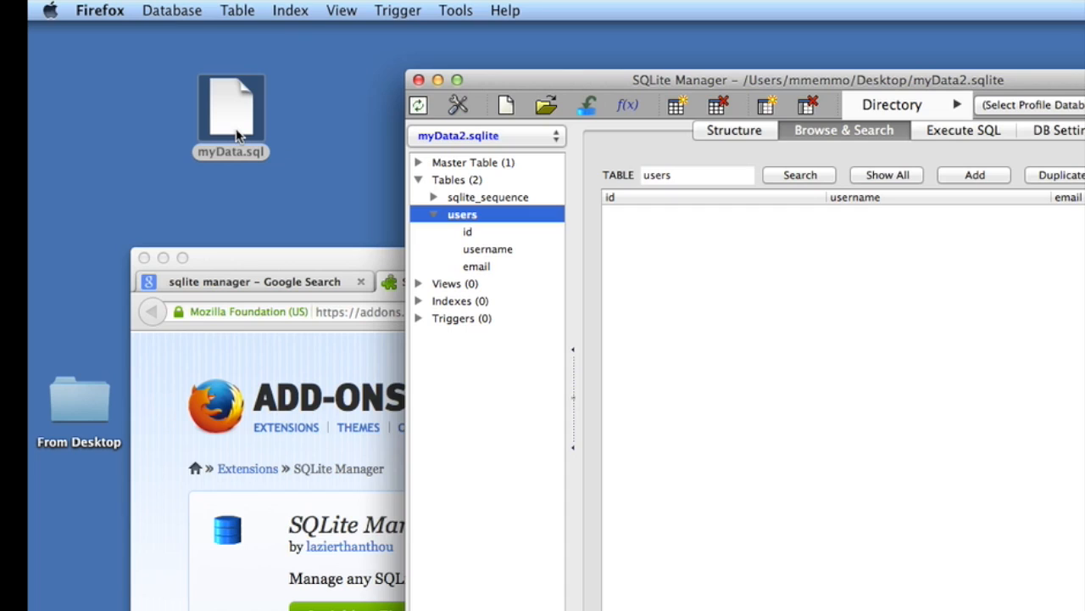
pyautogui.moveTo(434, 99)
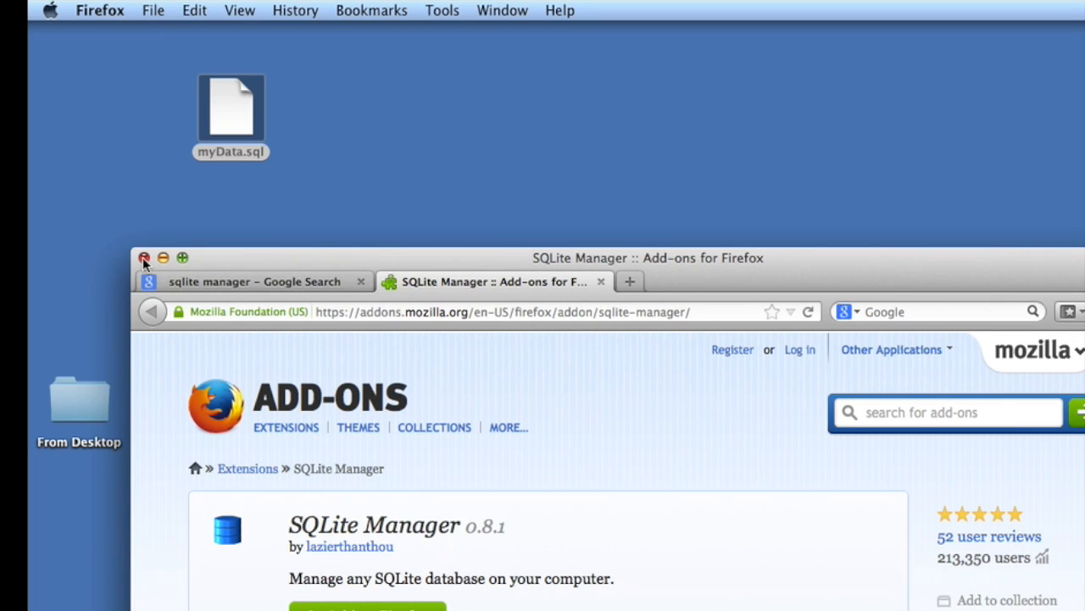
# - Close the Firefox window, confirming closure of both tabs
pyautogui.click(144, 258)
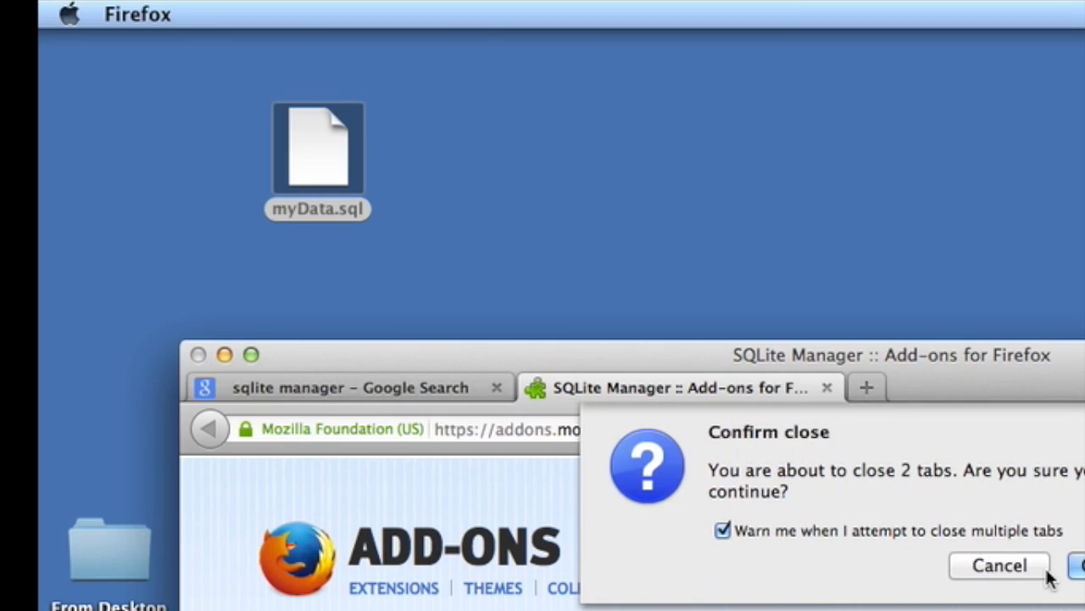
pyautogui.click(1081, 566)
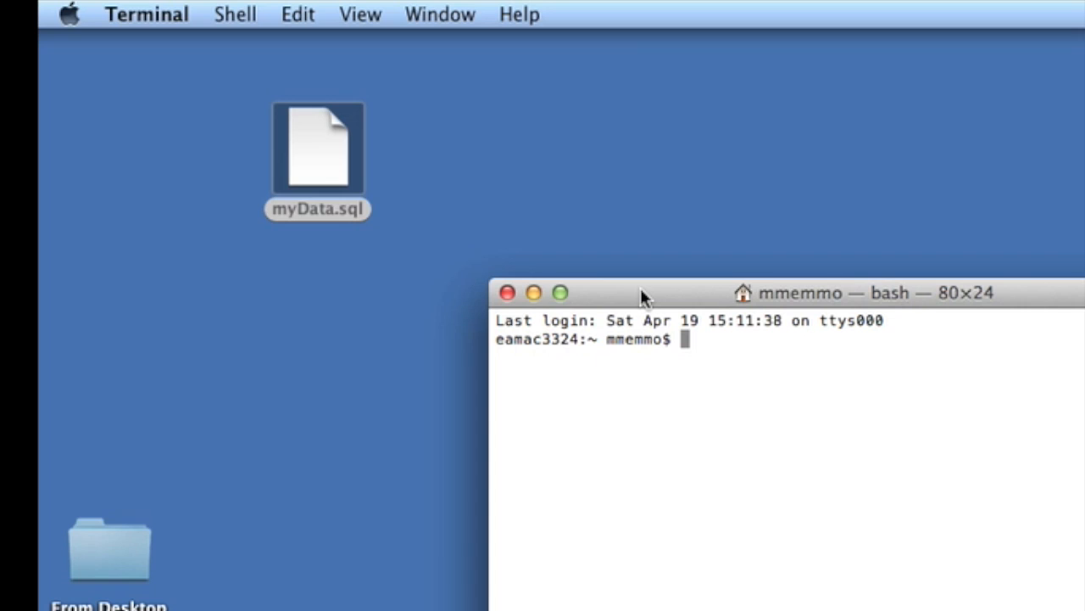
# - Run 'cd Desktop' and 'sqlite3 myData.db < myData.sql' in Terminal
pyautogui.write('cd')
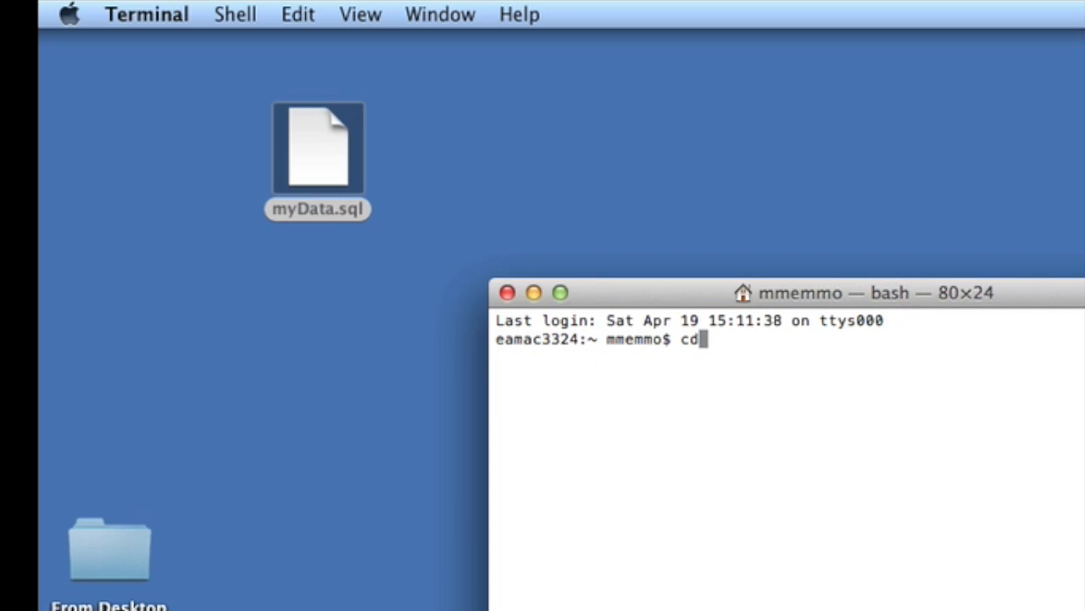
pyautogui.write('Desktop')
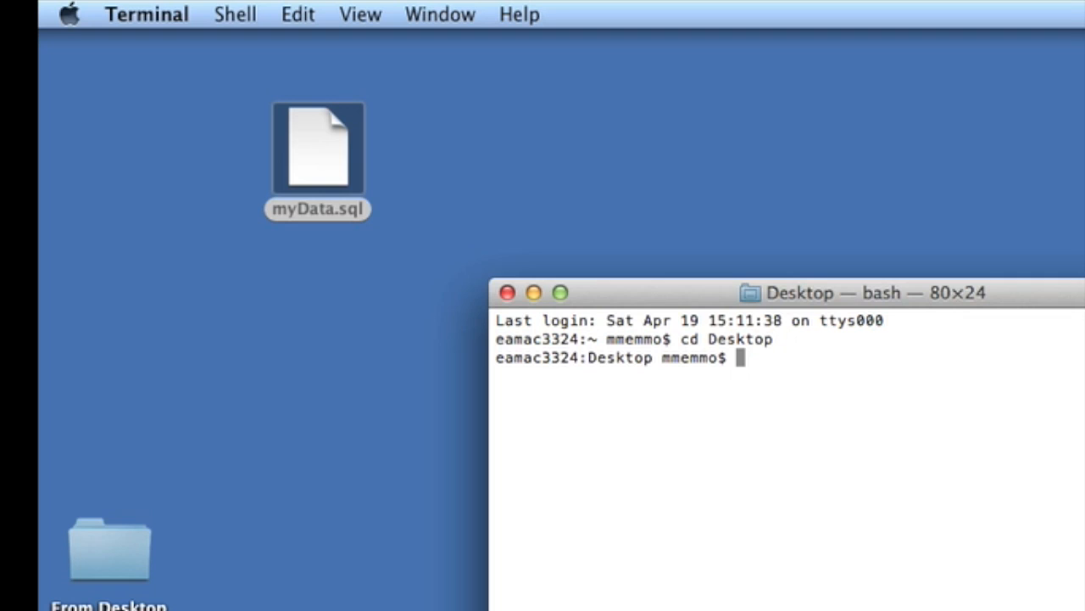
pyautogui.write('sqli')
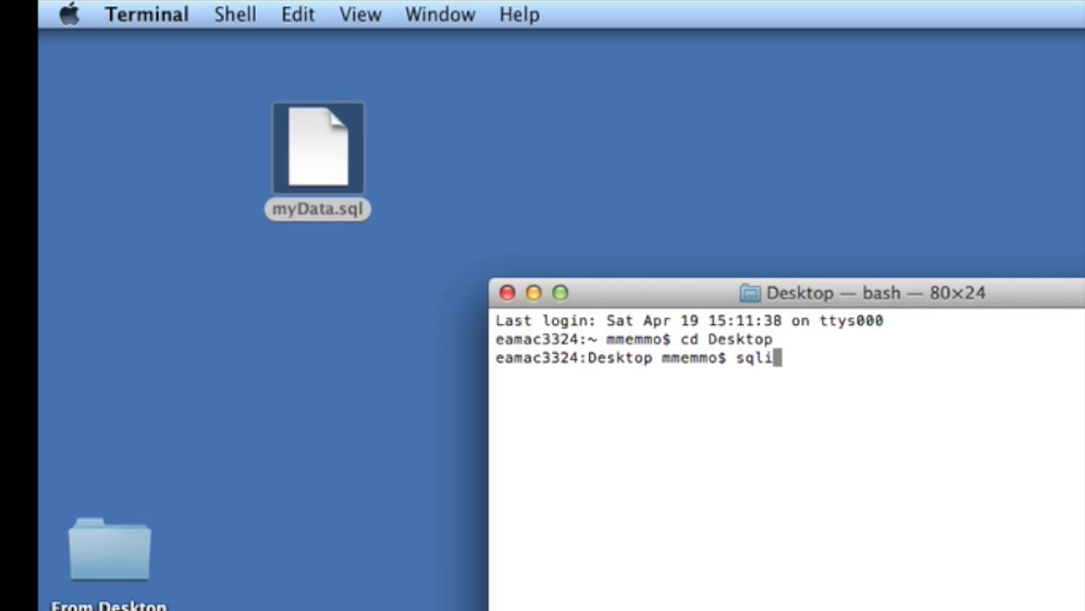
pyautogui.write('te3')
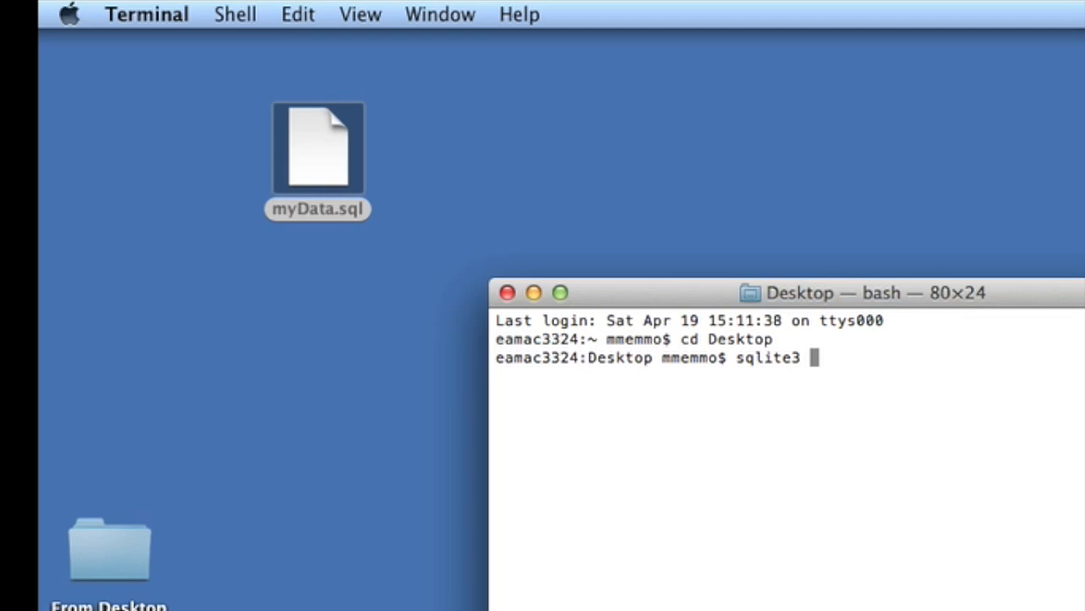
pyautogui.write('m')
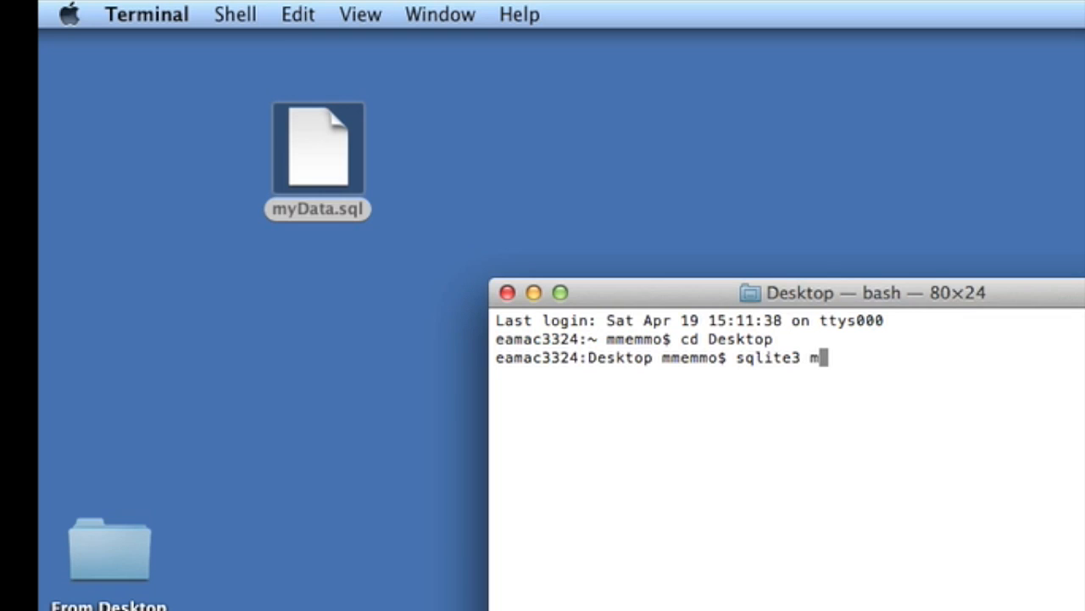
pyautogui.write('yData')
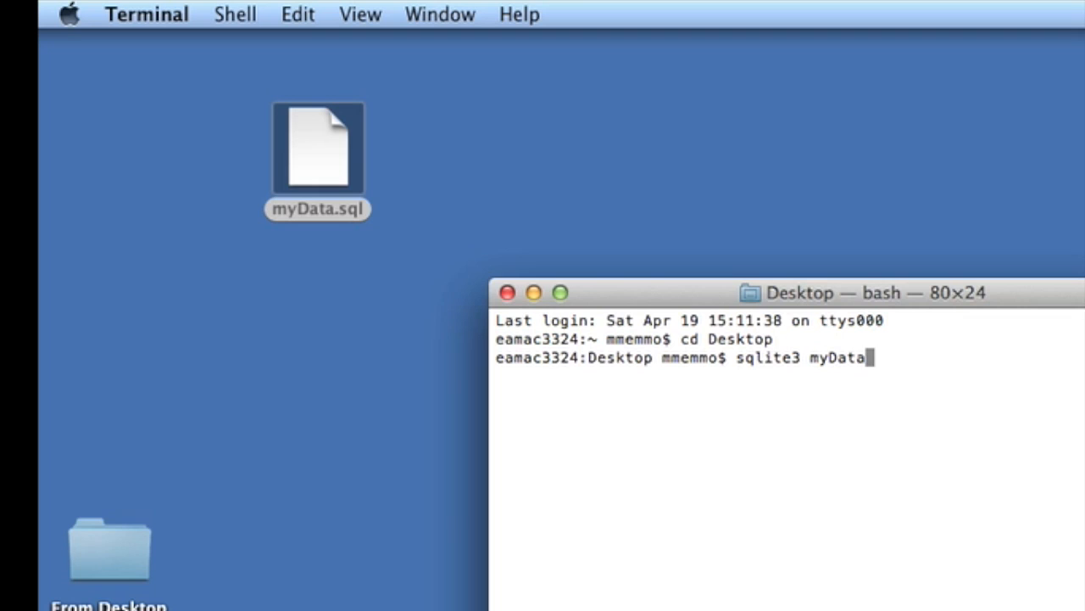
pyautogui.write('.db <')
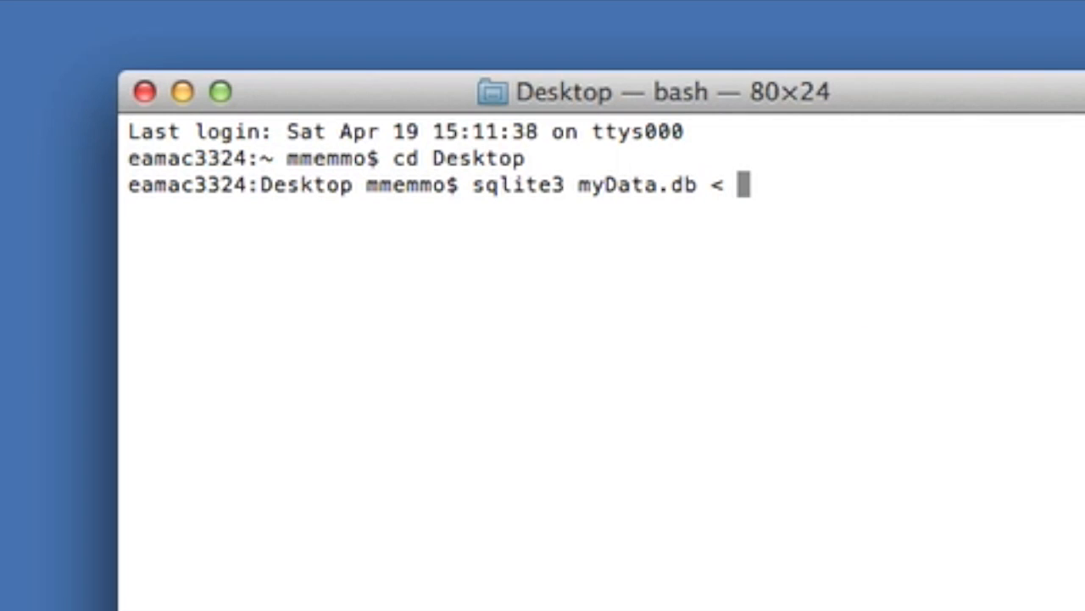
pyautogui.write('myData.sq')
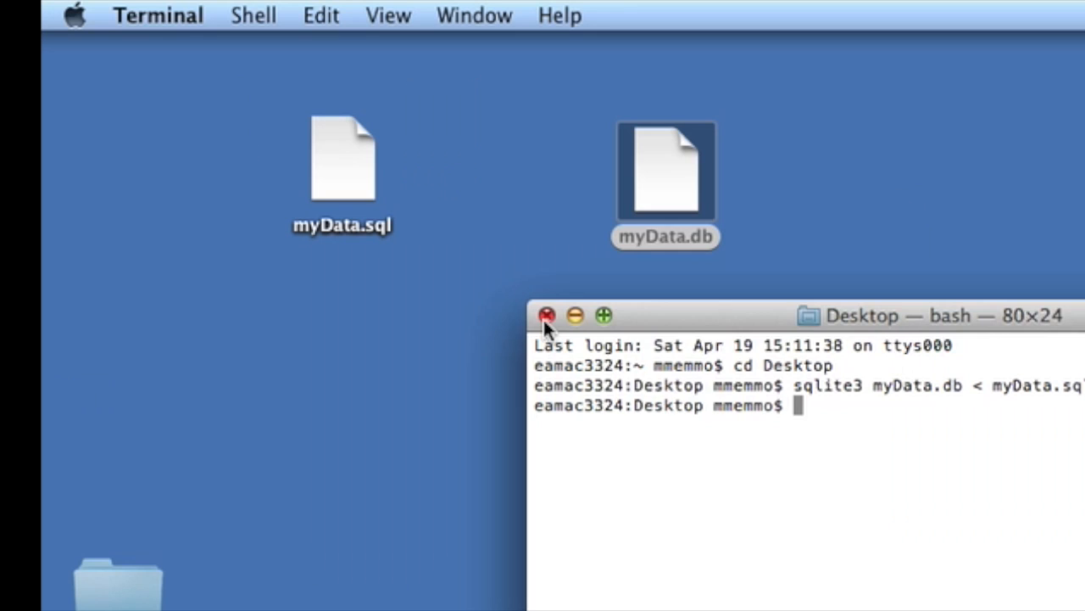
# - Close the sqlite3 shell window and quit Terminal, leaving myData.sql and myData.db on the Desktop
pyautogui.click(158, 15)
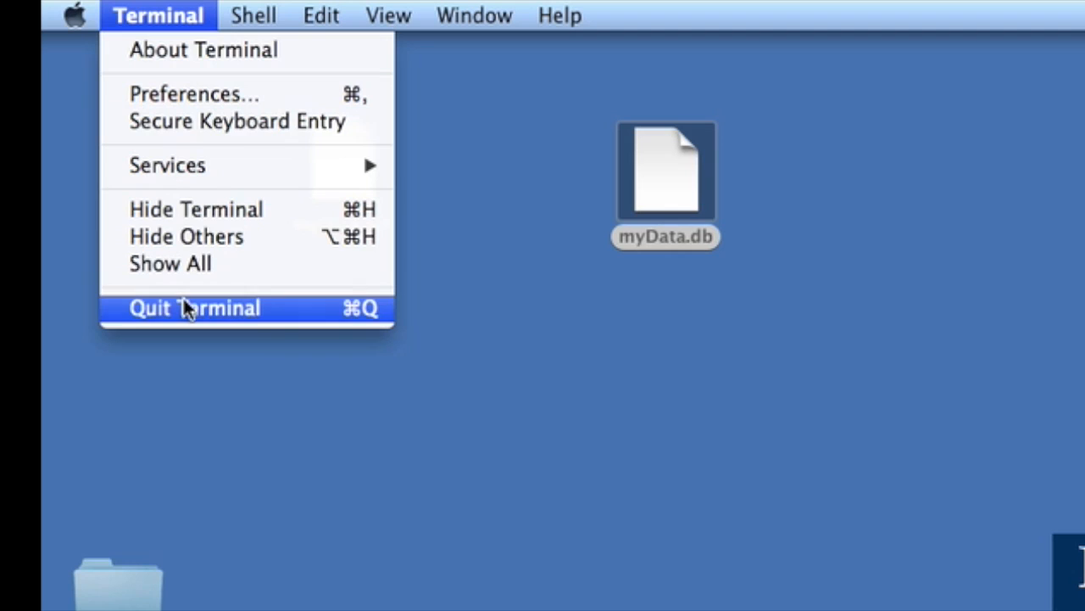
pyautogui.click(193, 307)
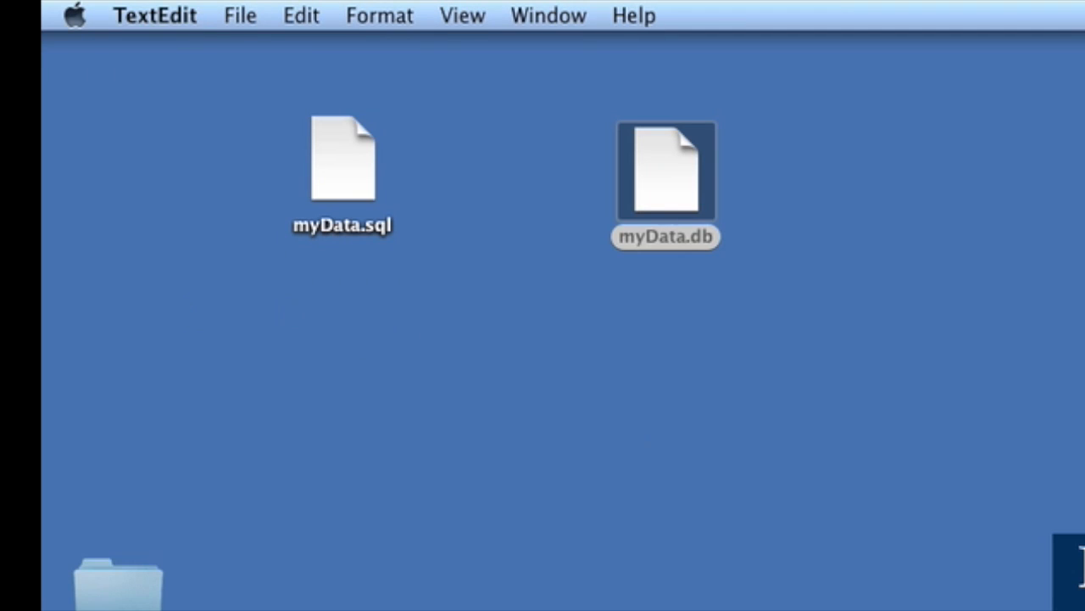